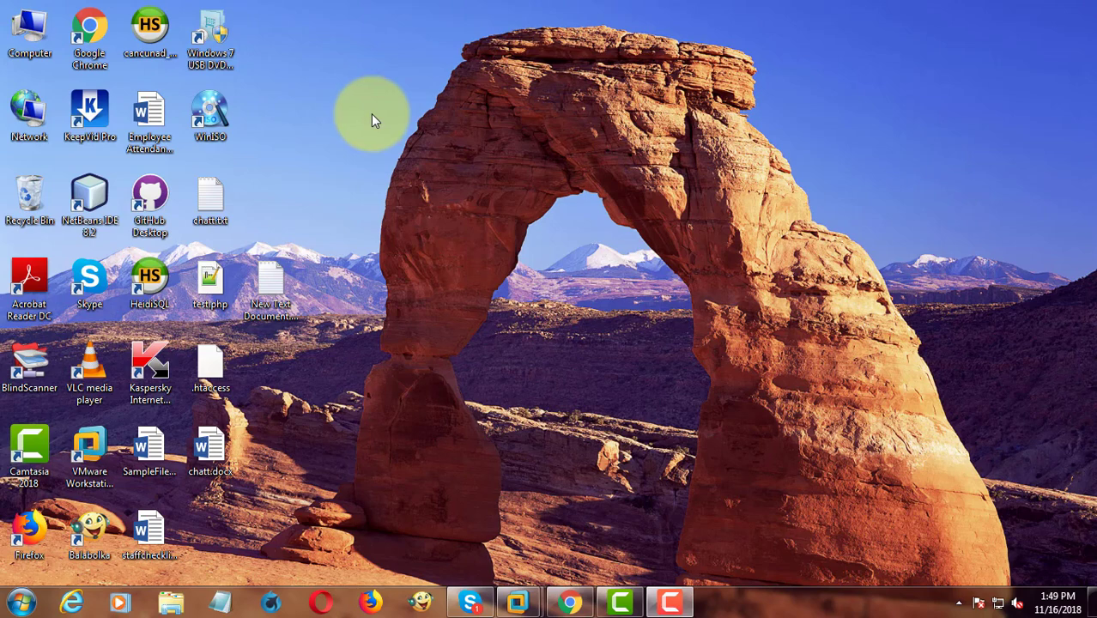
Create a new folder on the desktop and name it Shared1.
right_click(373, 119)
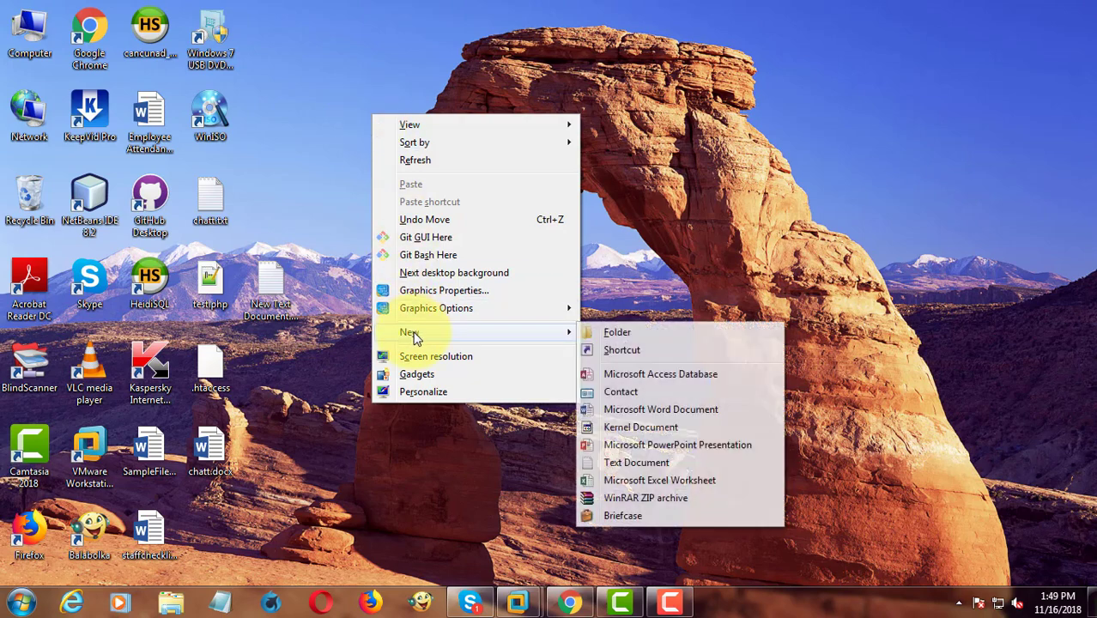
left_click(616, 332)
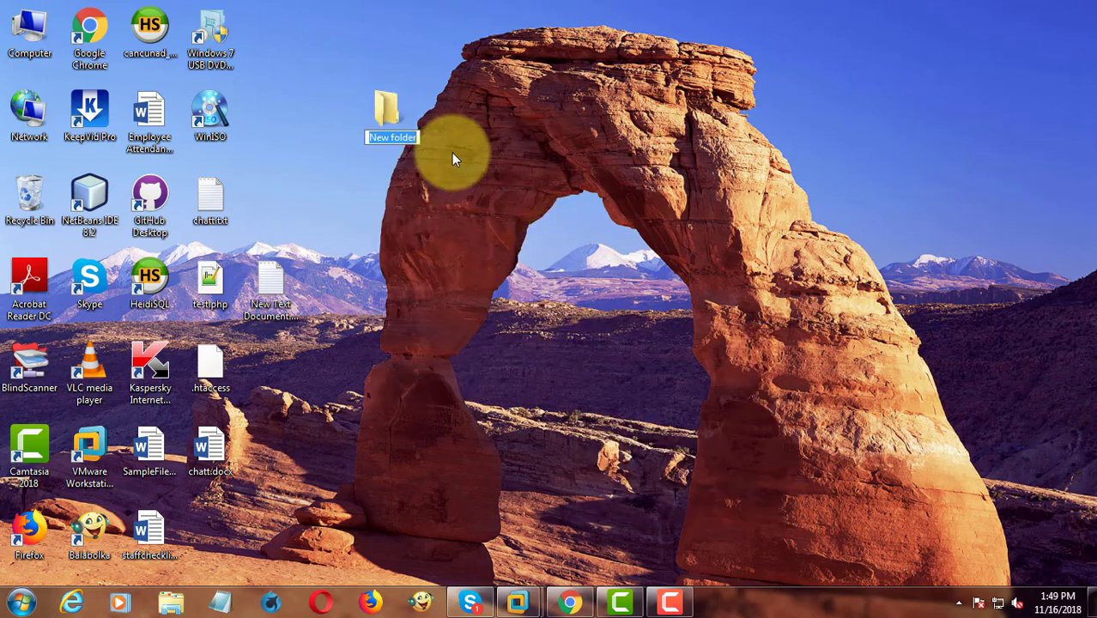
type("Shared")
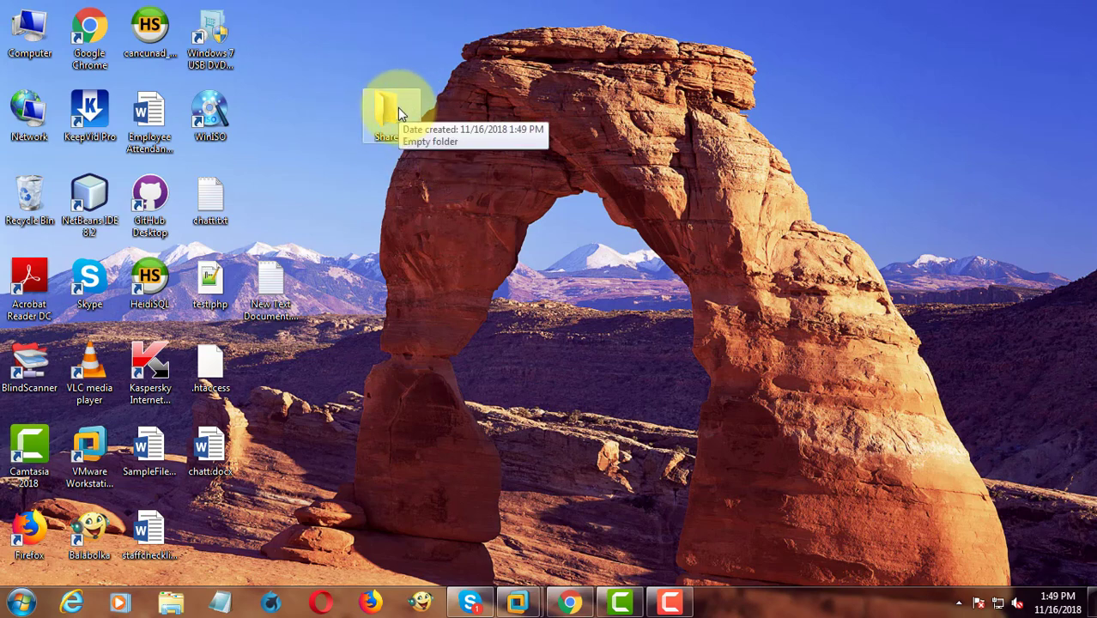
Enable Share this folder for Shared1 and grant Everyone full control in its share permissions.
right_click(392, 112)
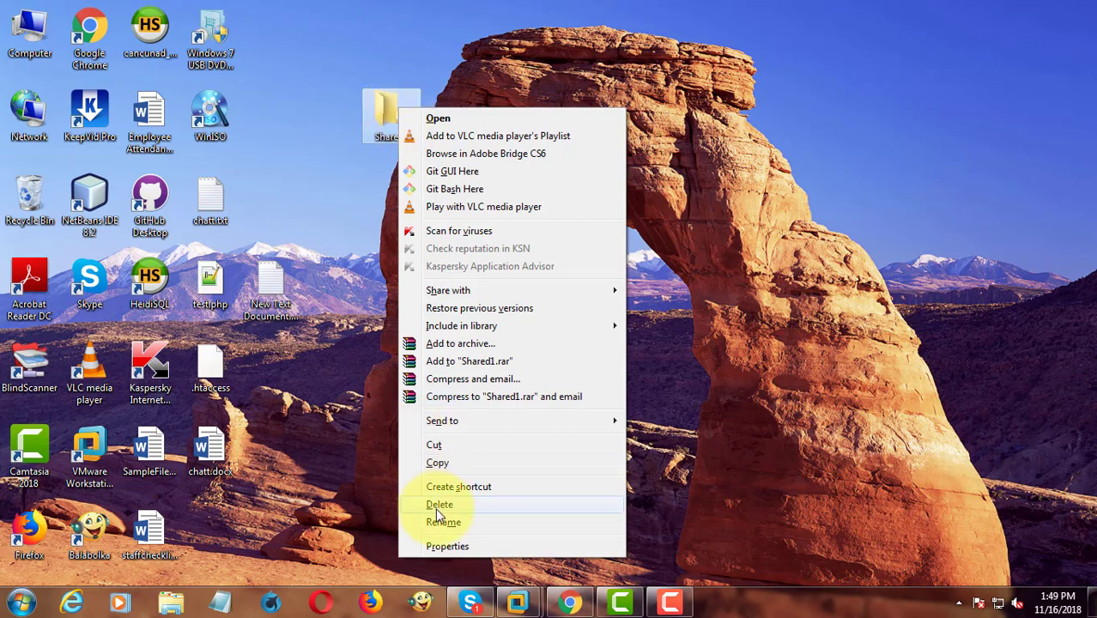
left_click(447, 546)
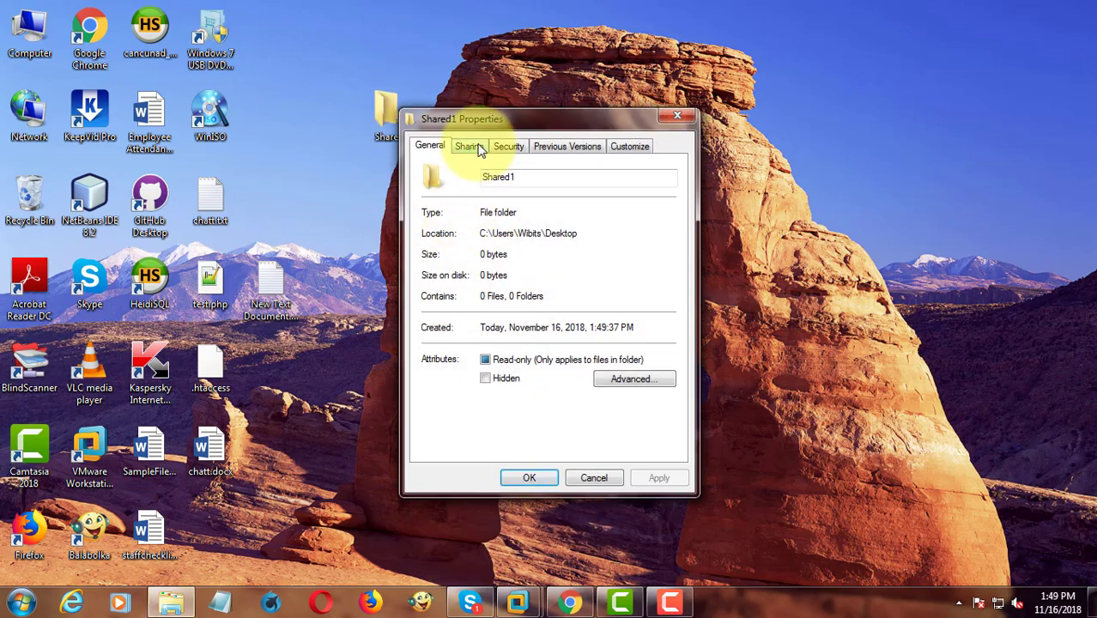
left_click(469, 145)
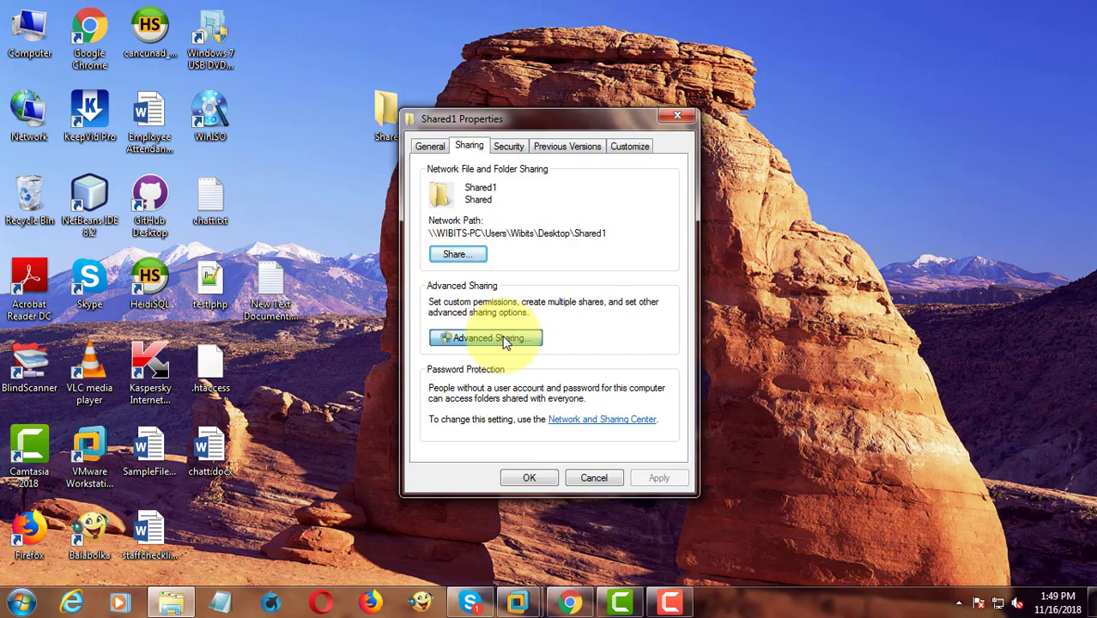
left_click(485, 337)
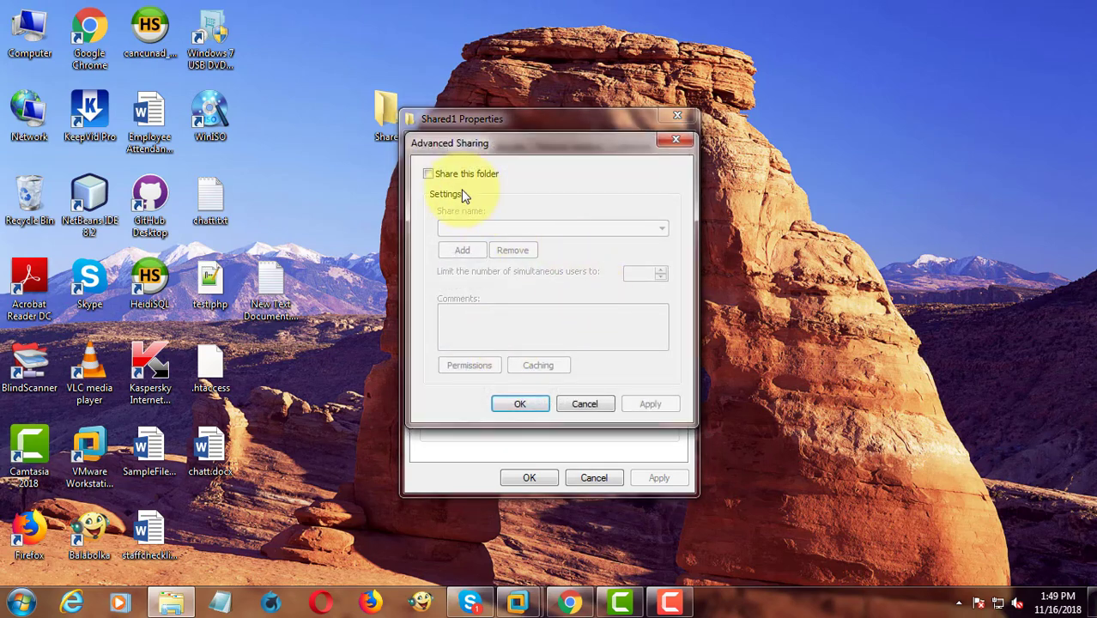
left_click(429, 174)
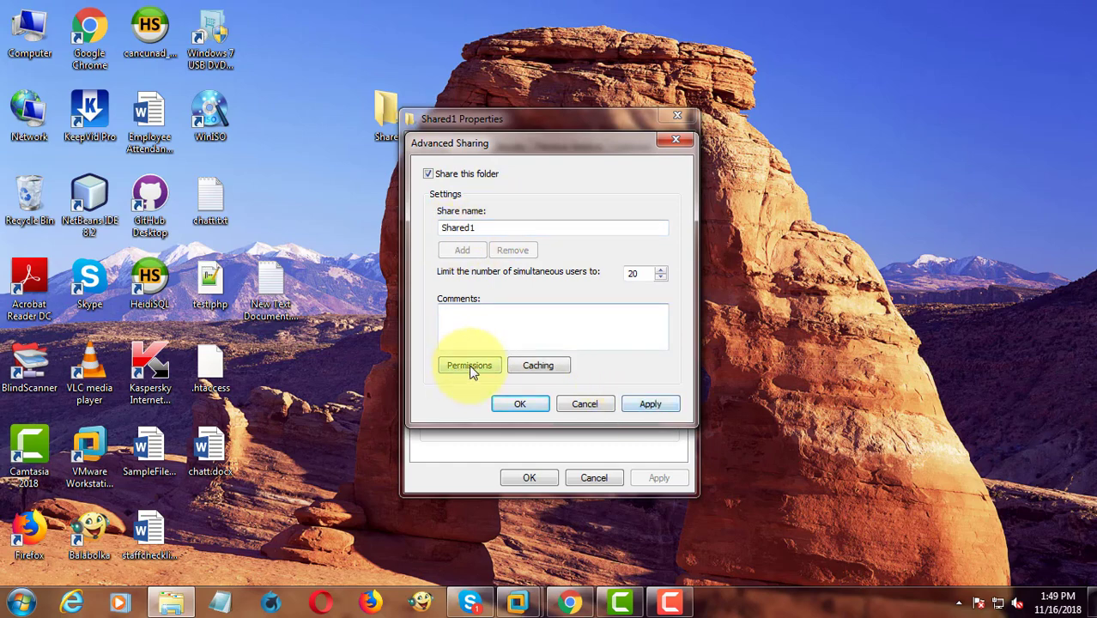
left_click(470, 365)
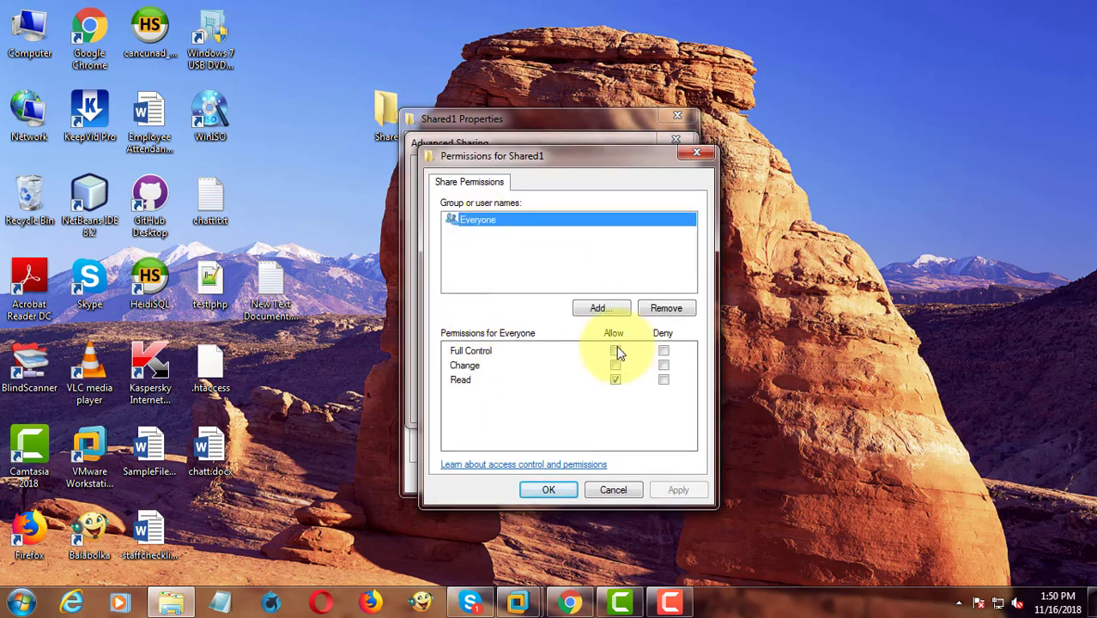
left_click(616, 350)
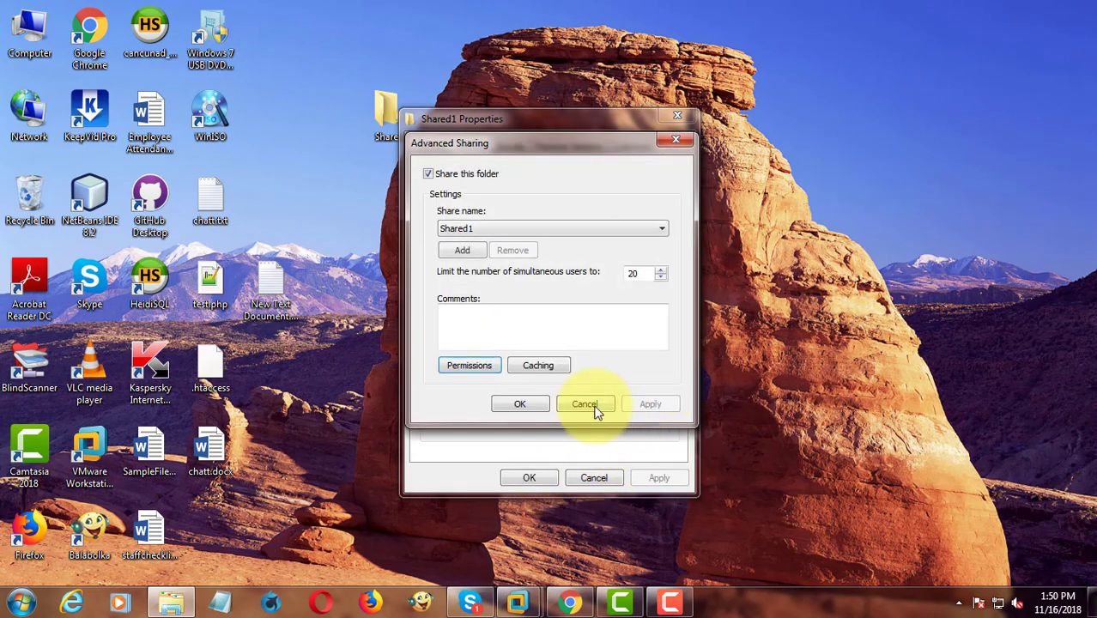
left_click(584, 403)
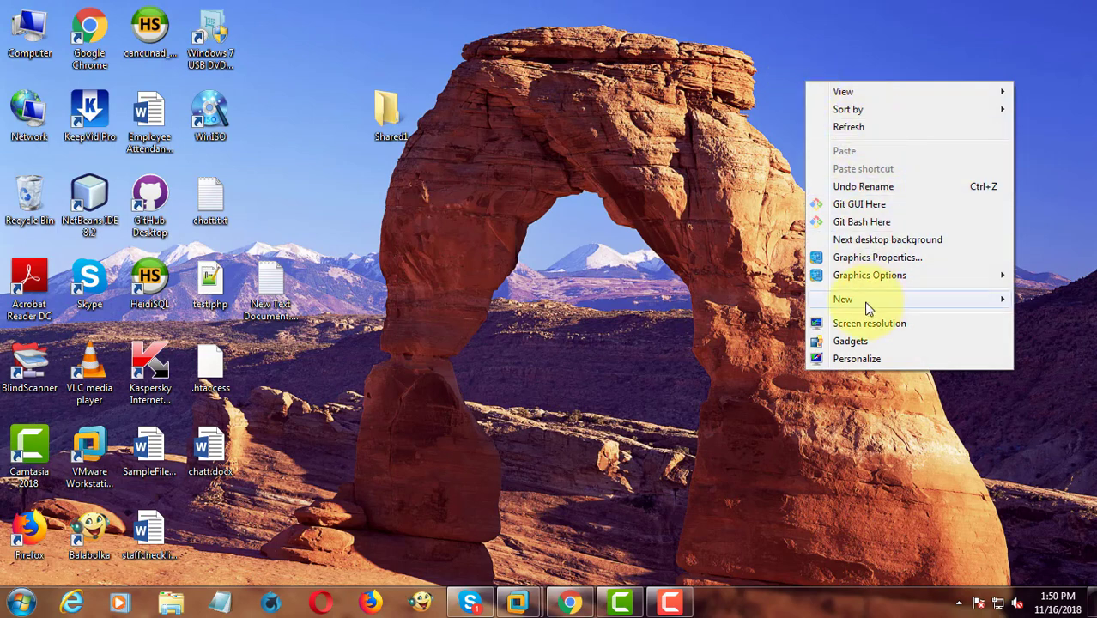
Create a second new desktop folder named Shared2.
left_click(843, 298)
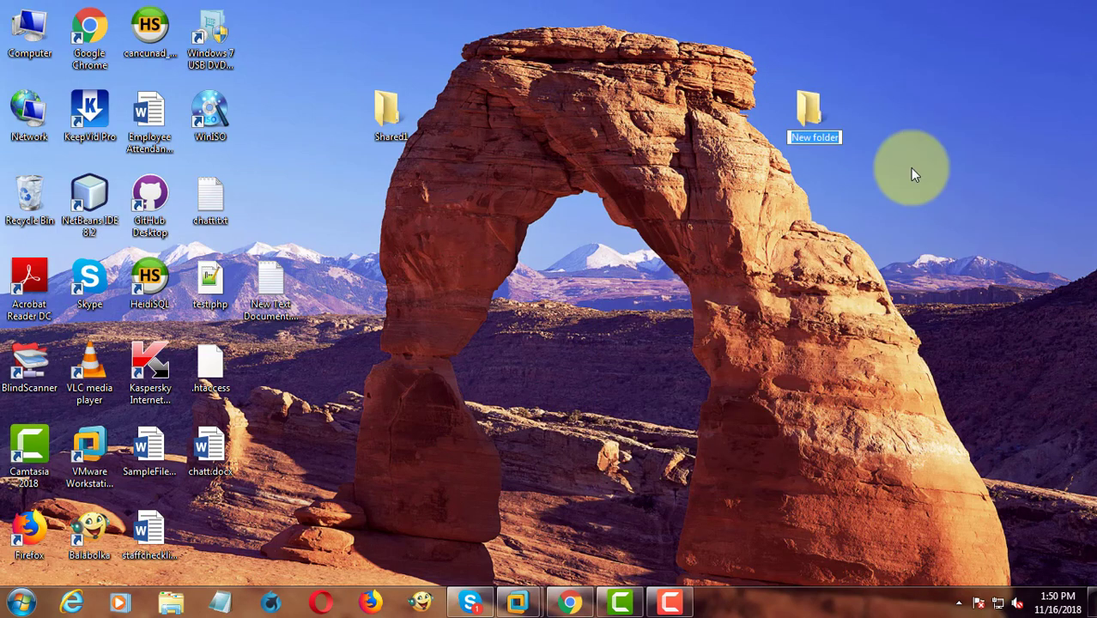
type("Shared2")
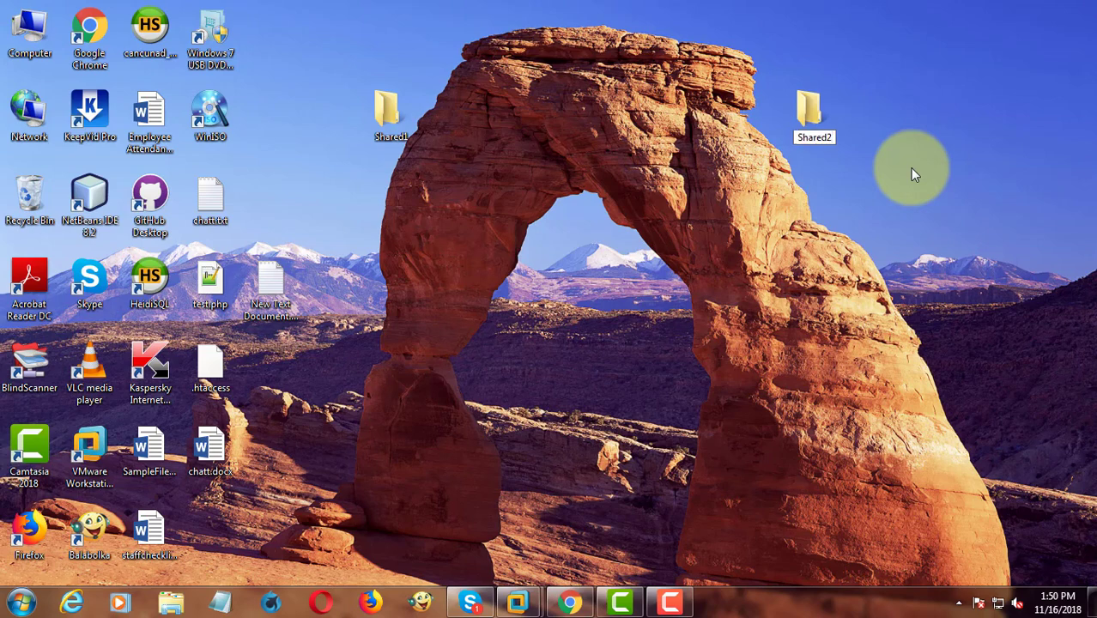
Share Shared2 through Advanced Sharing, give Everyone Full Control, and close its properties.
right_click(814, 112)
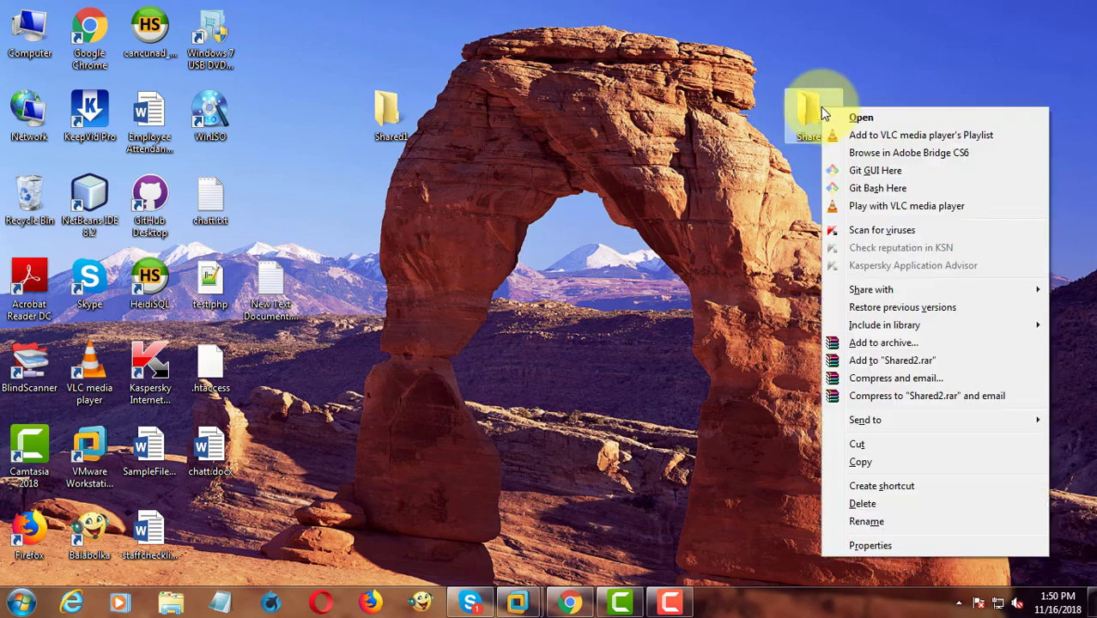
left_click(870, 545)
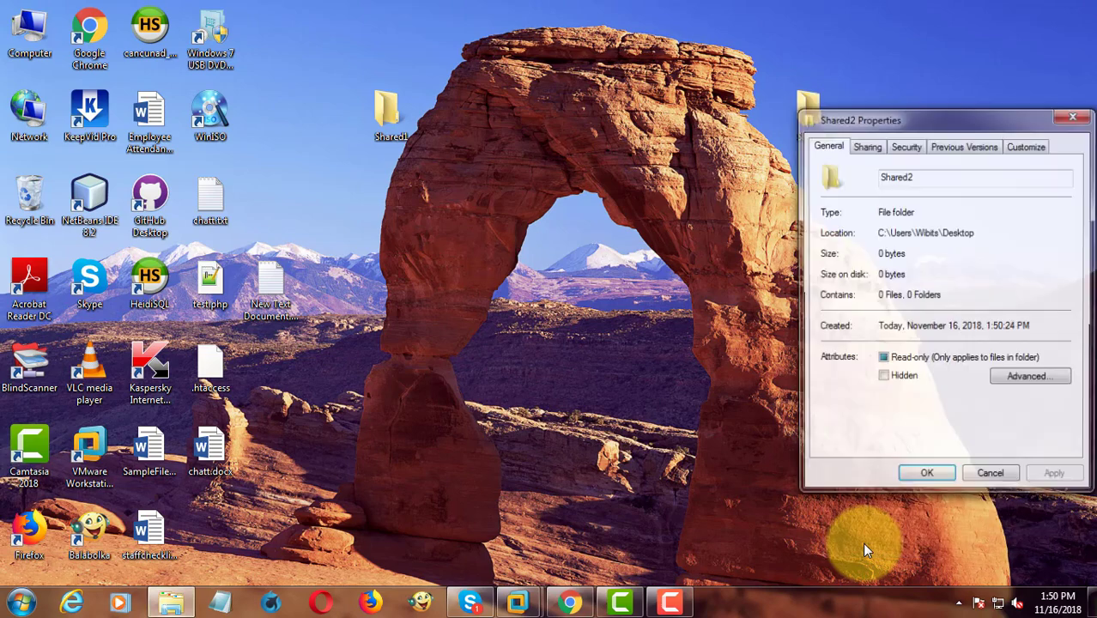
left_click(866, 145)
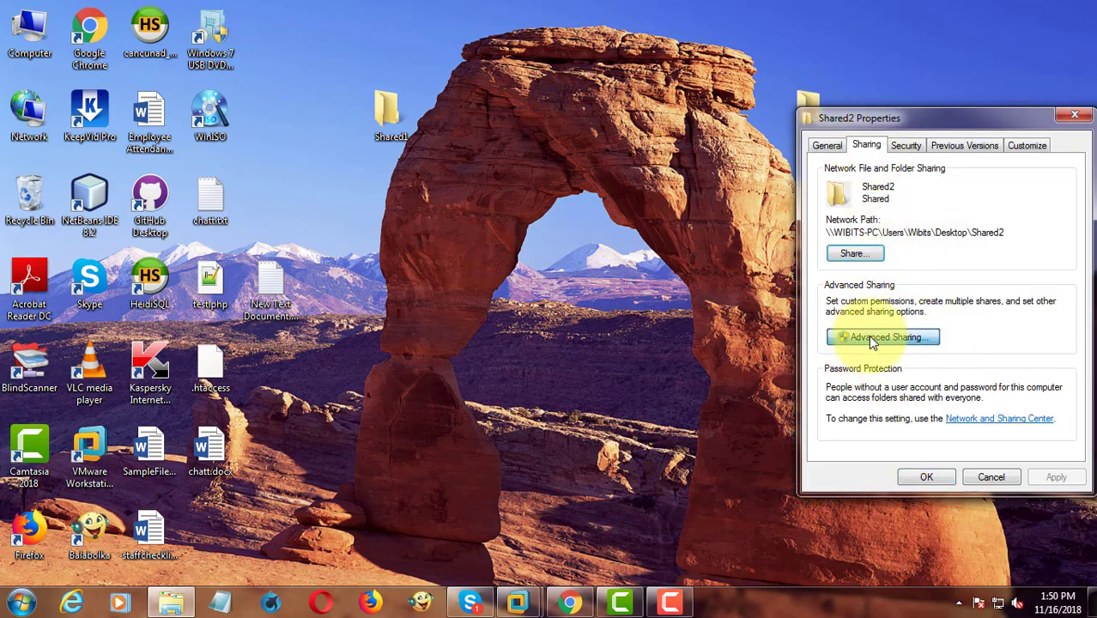
left_click(882, 336)
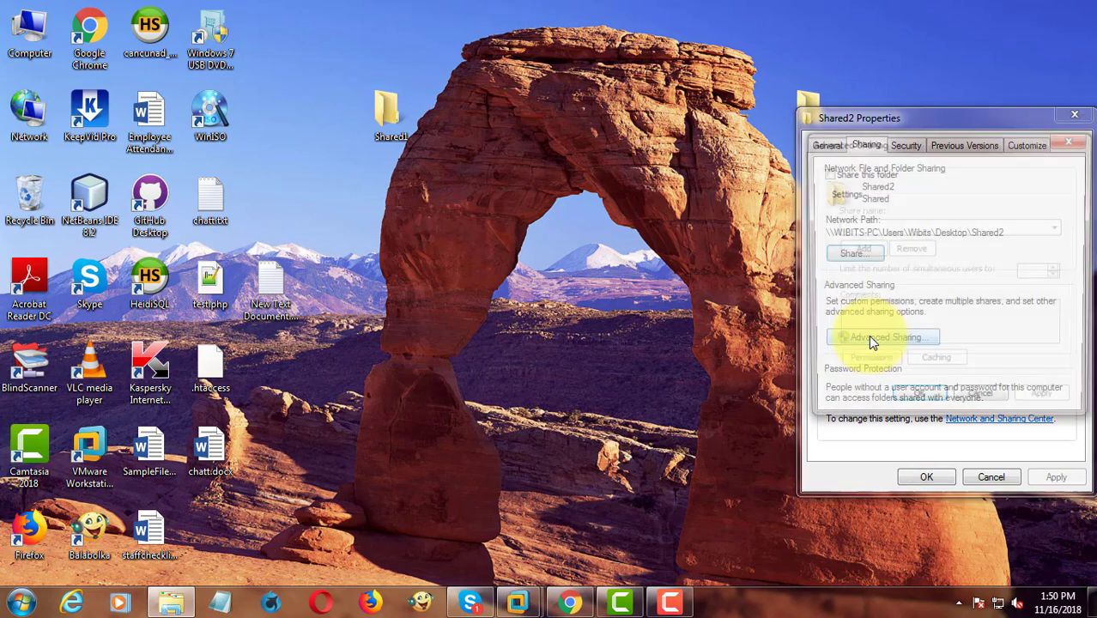
left_click(882, 336)
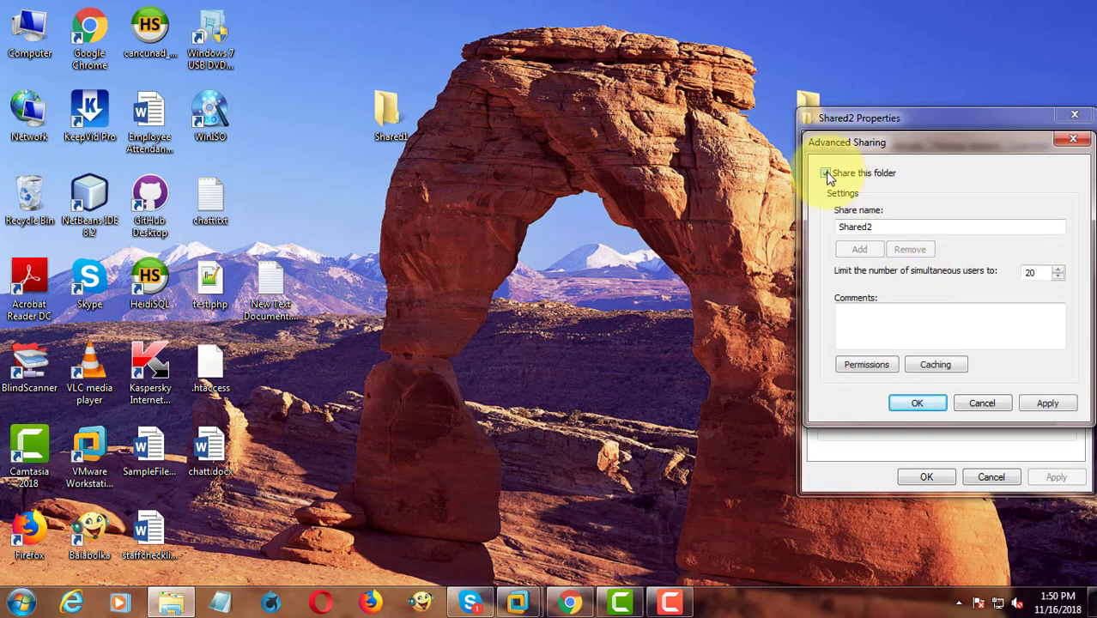
left_click(824, 173)
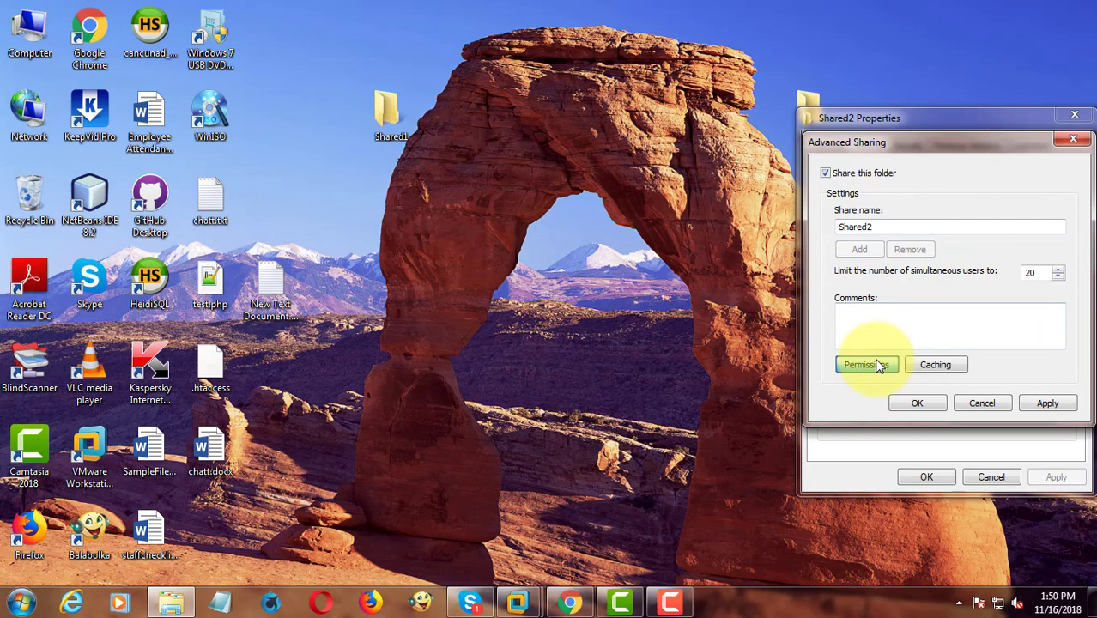
left_click(861, 364)
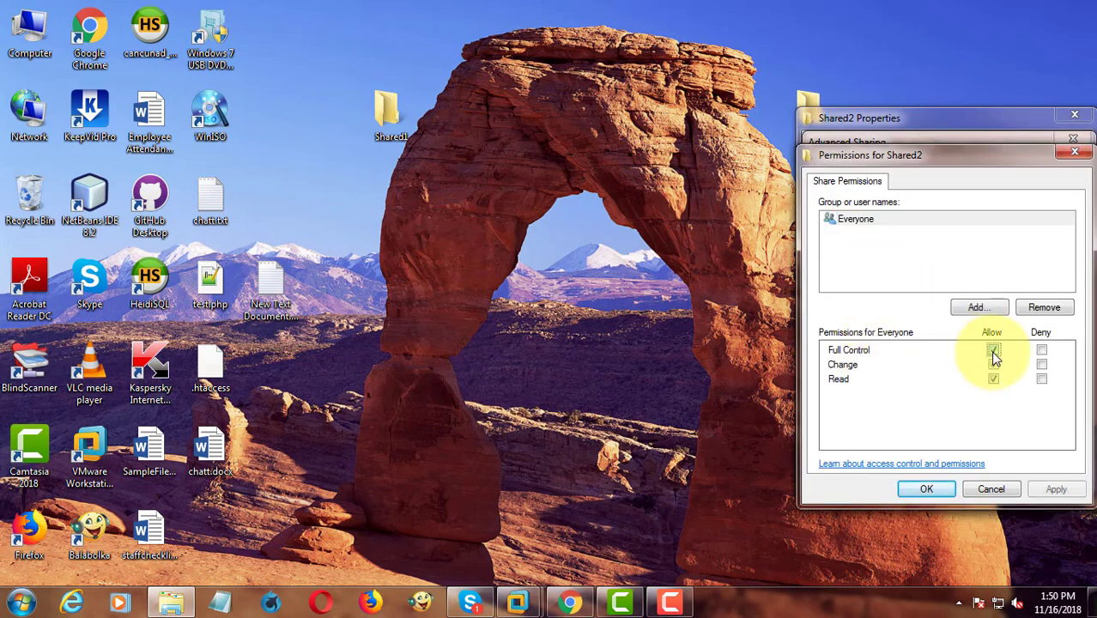
left_click(993, 349)
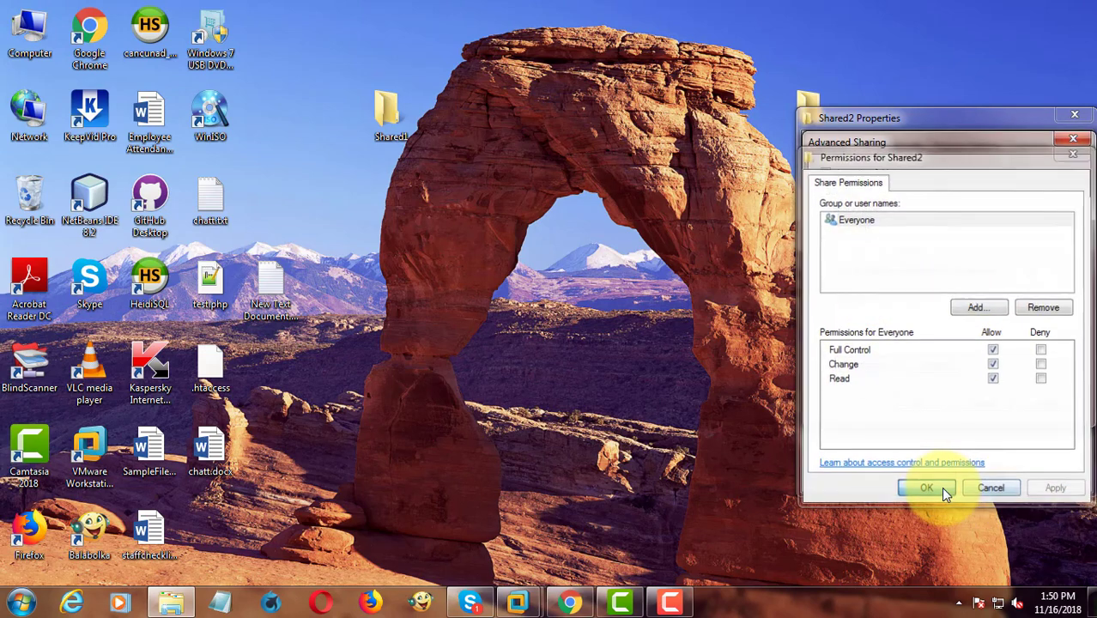
left_click(926, 488)
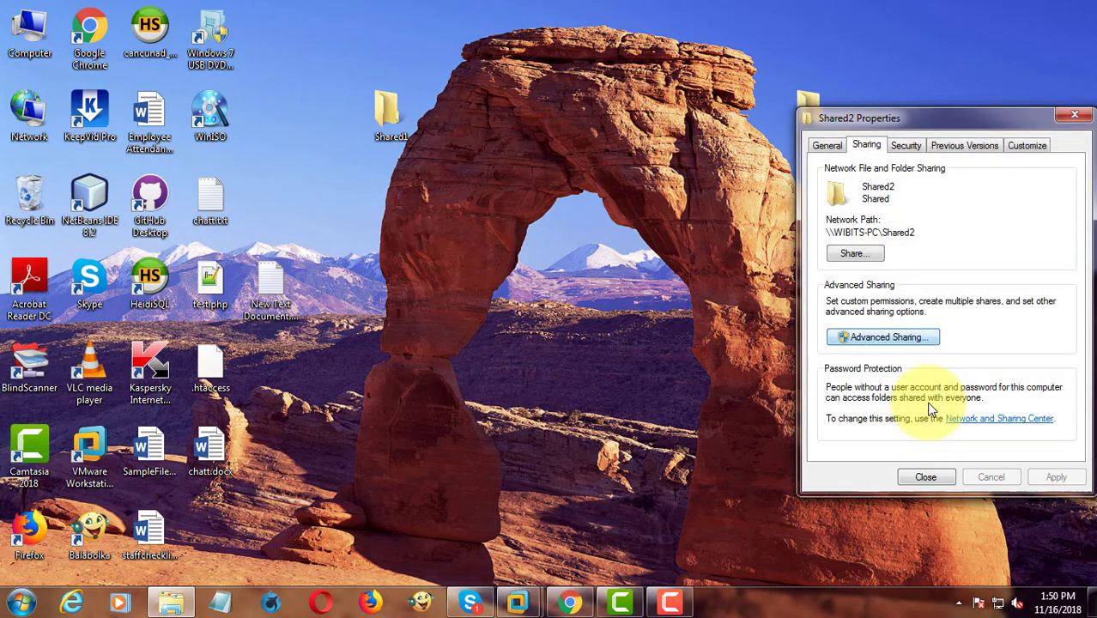
left_click(925, 476)
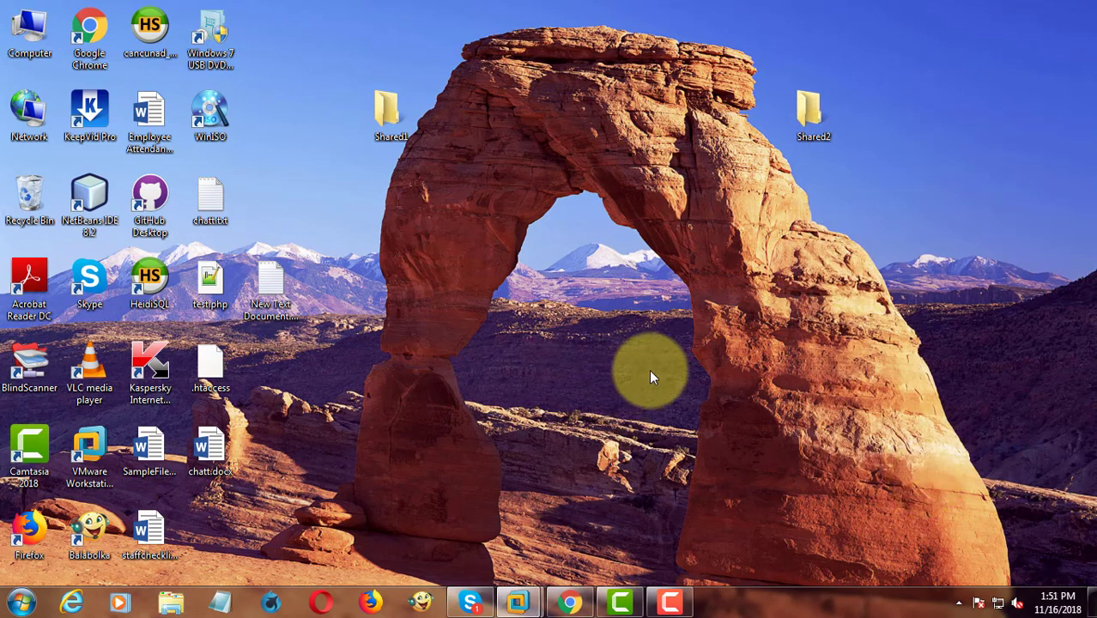
Open the desktop's New Text Document in Notepad.
left_click(270, 287)
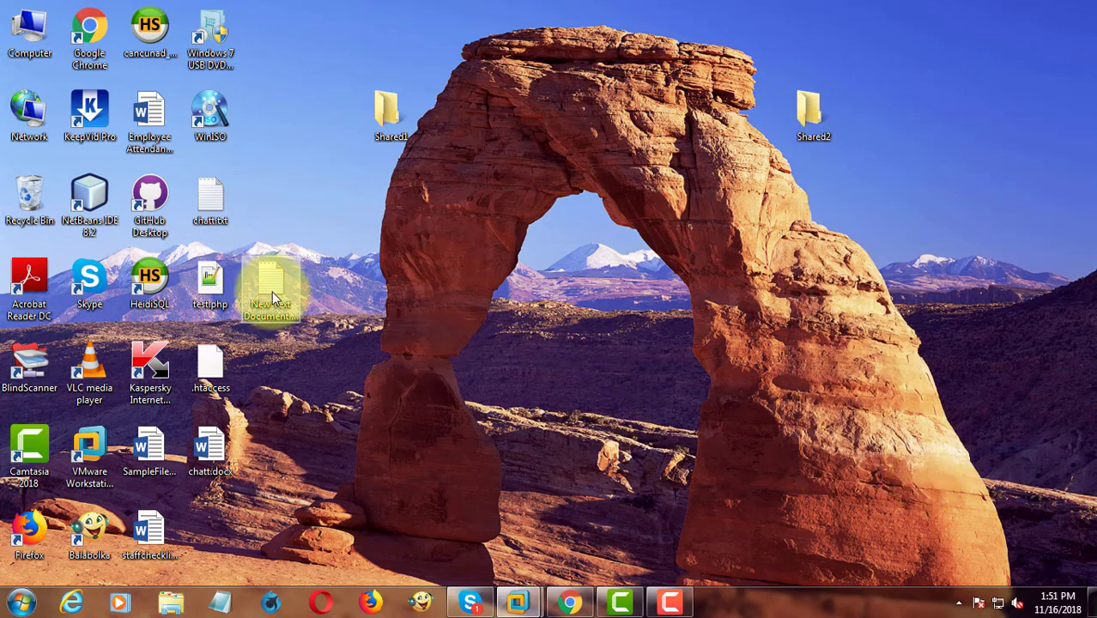
double_click(270, 287)
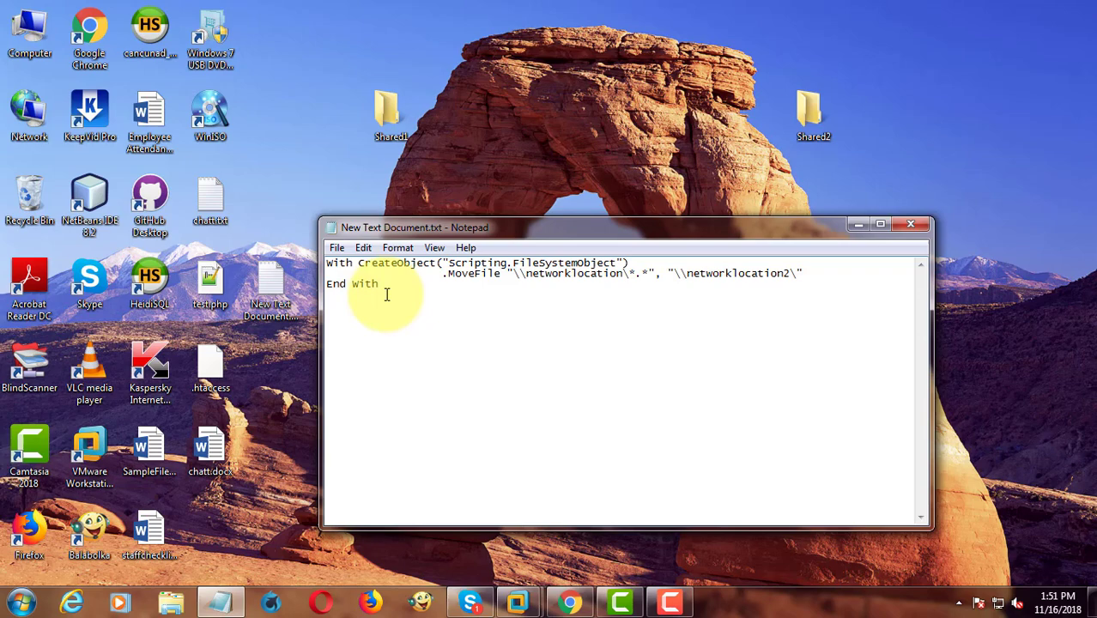
mouse_move(592, 278)
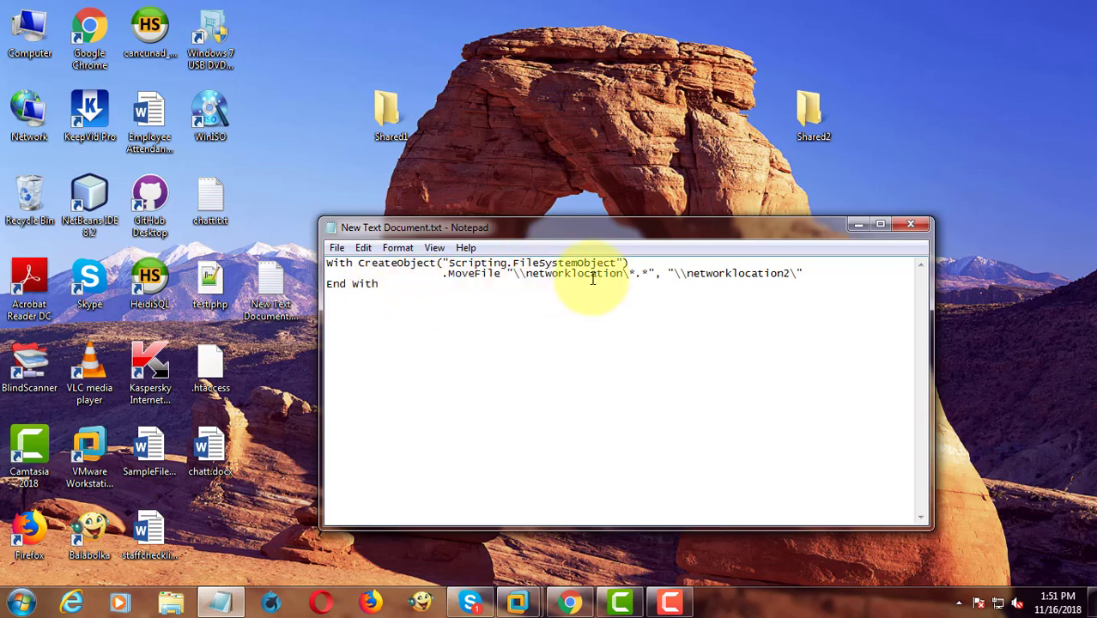
Copy Shared1's network path and set the script's source to \\WIBITS-PC\Shared1.
right_click(392, 116)
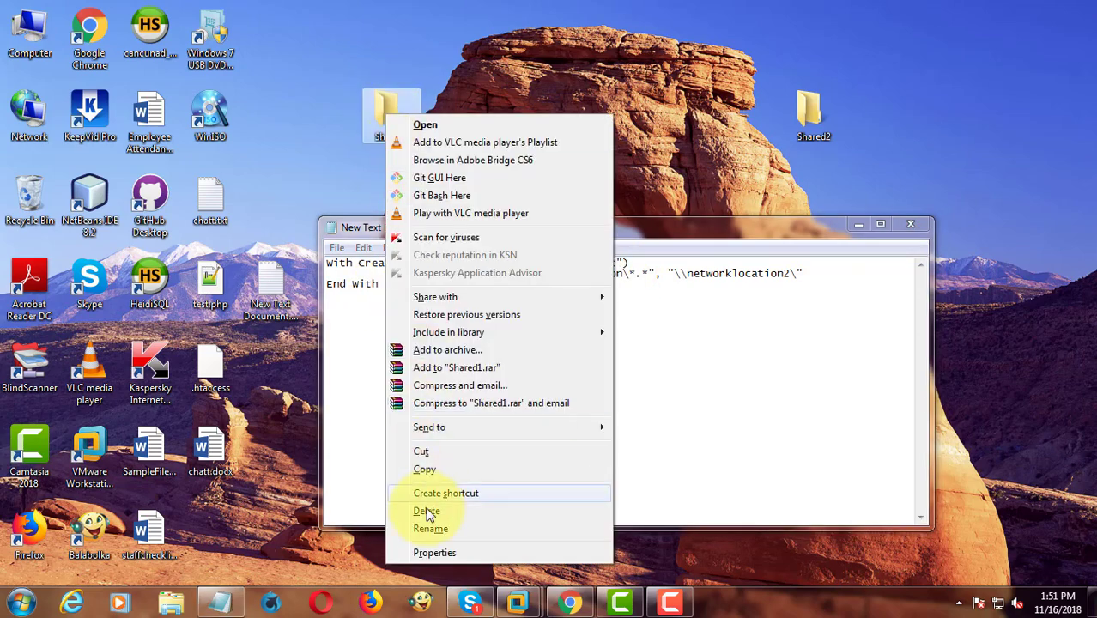
left_click(434, 552)
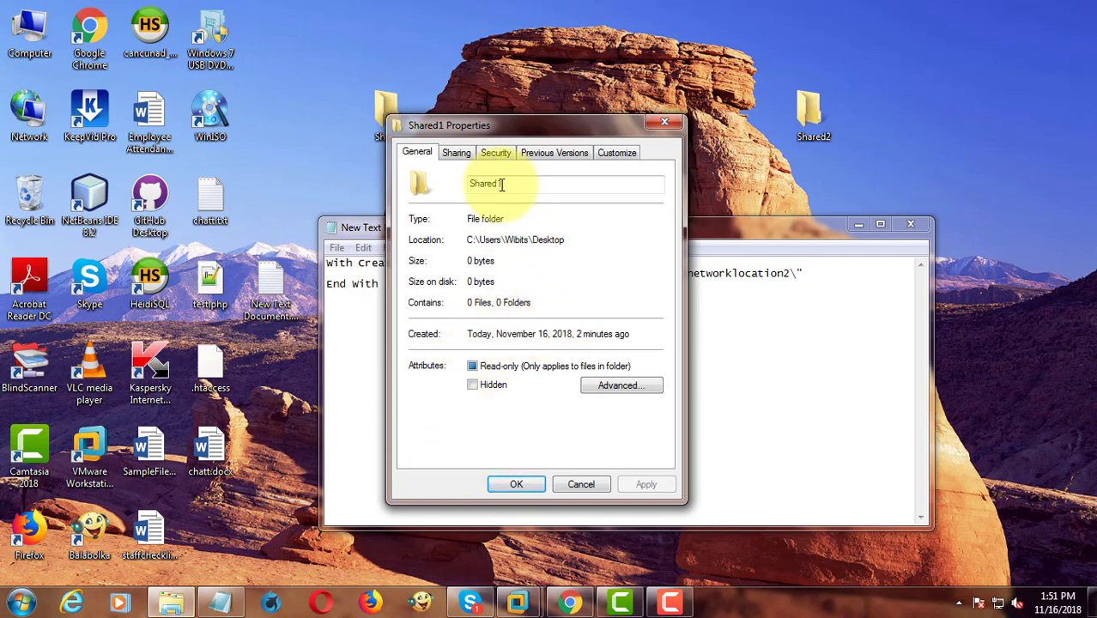
left_click(455, 152)
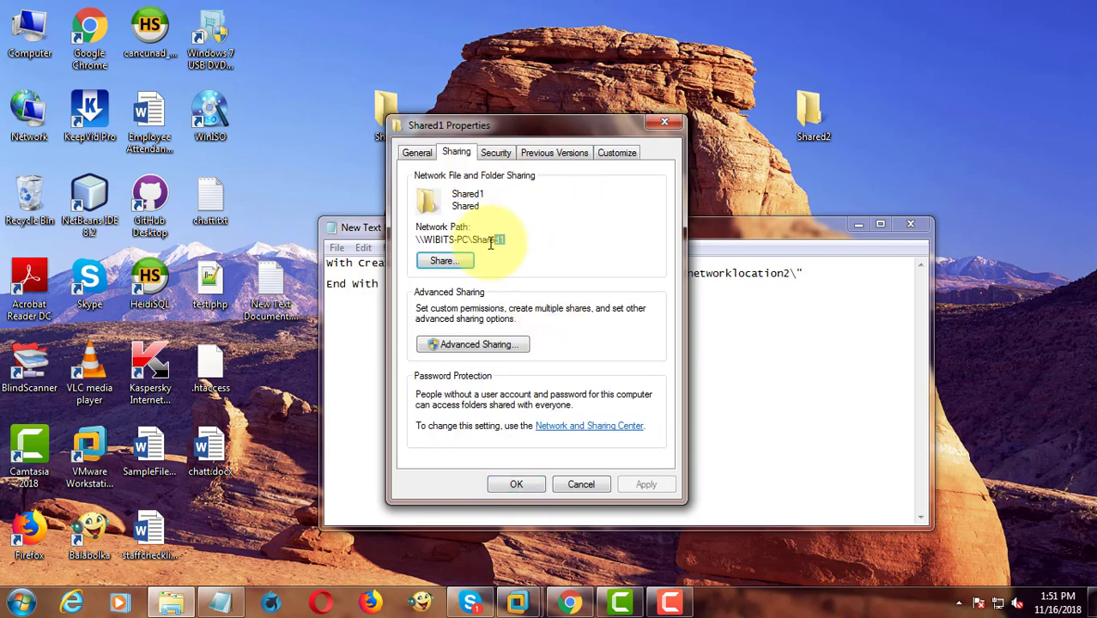
right_click(460, 240)
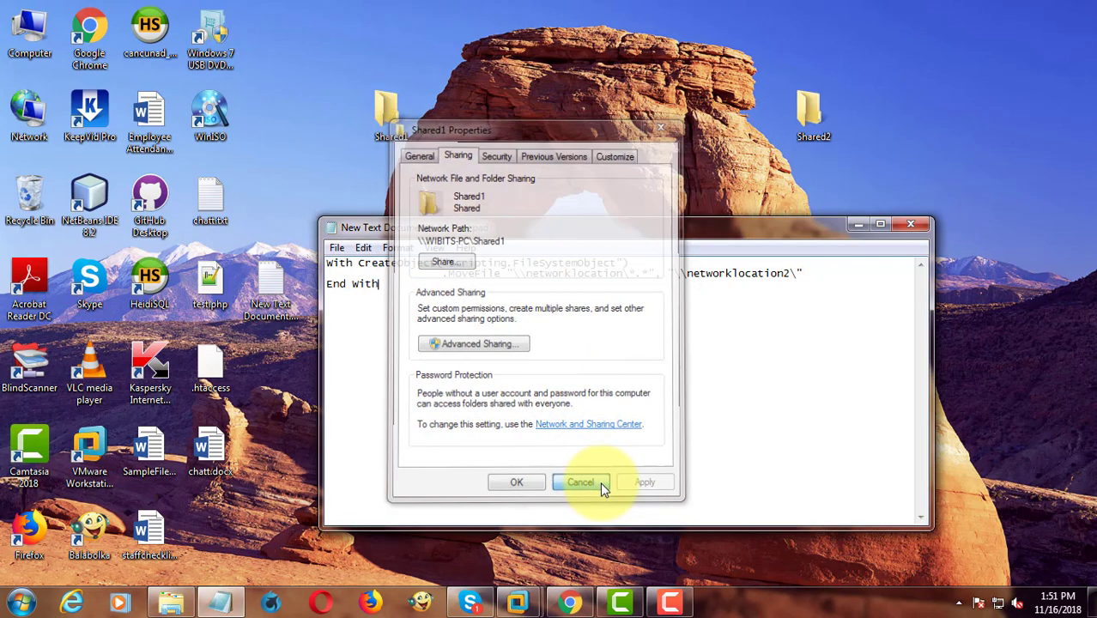
left_click(581, 481)
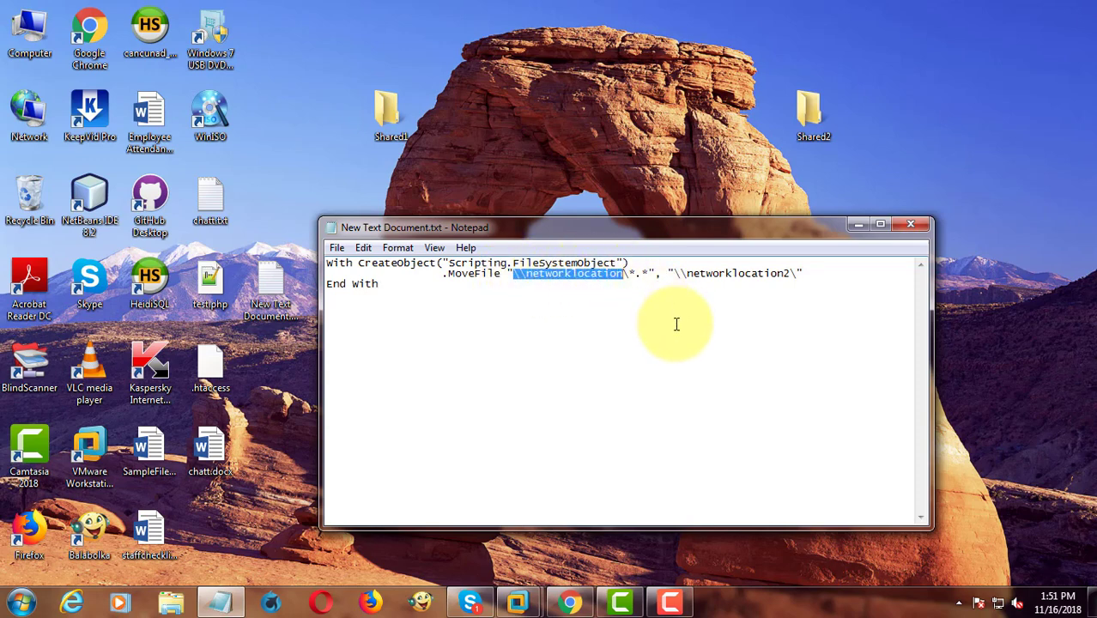
type("\\\\WIBITS-PC\\Shared1")
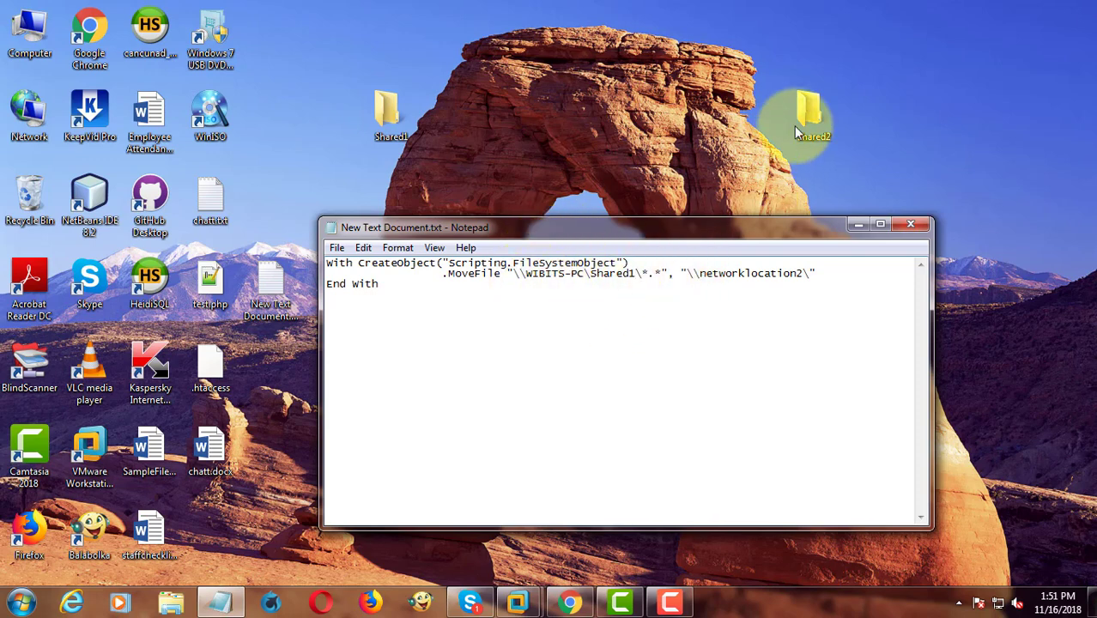
Copy Shared2's network path and set the script's destination to \\WIBITS-PC\Shared2\.
right_click(807, 116)
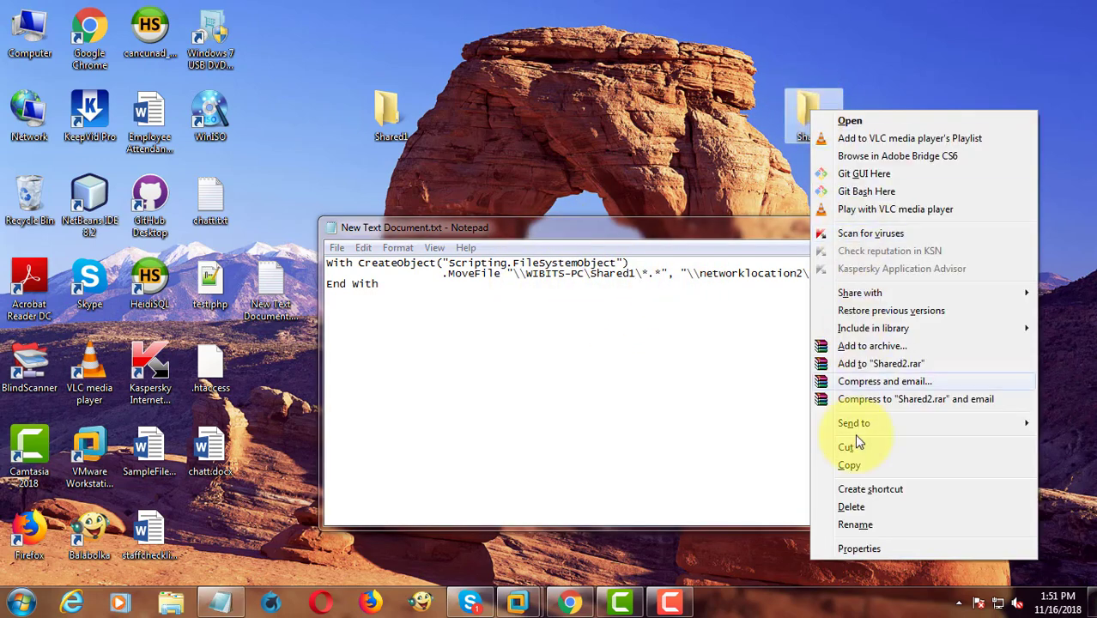
left_click(858, 549)
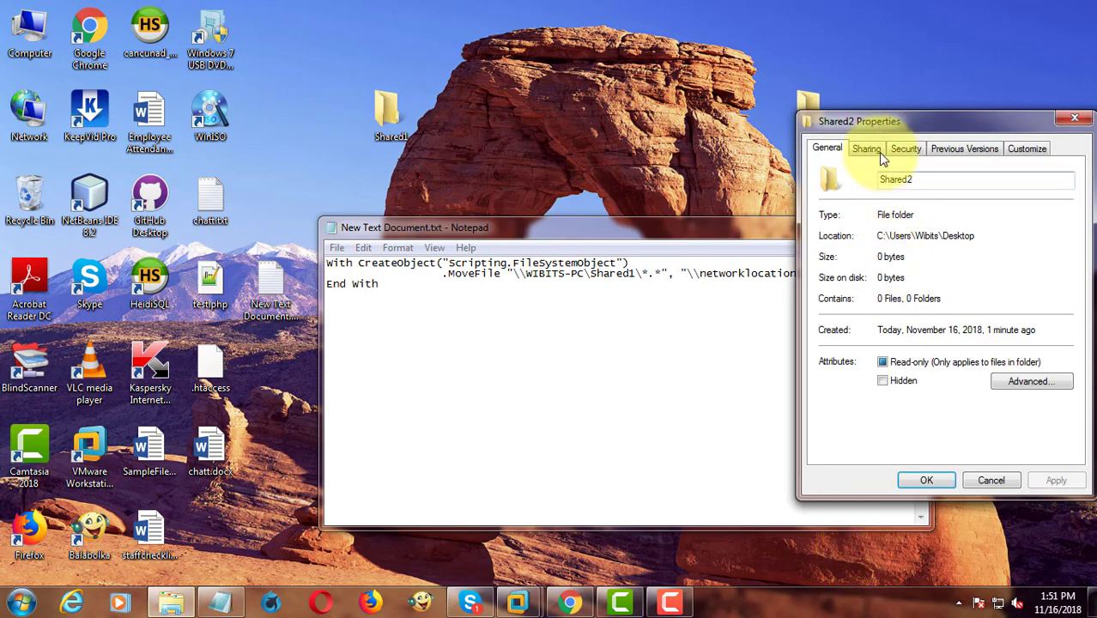
left_click(866, 147)
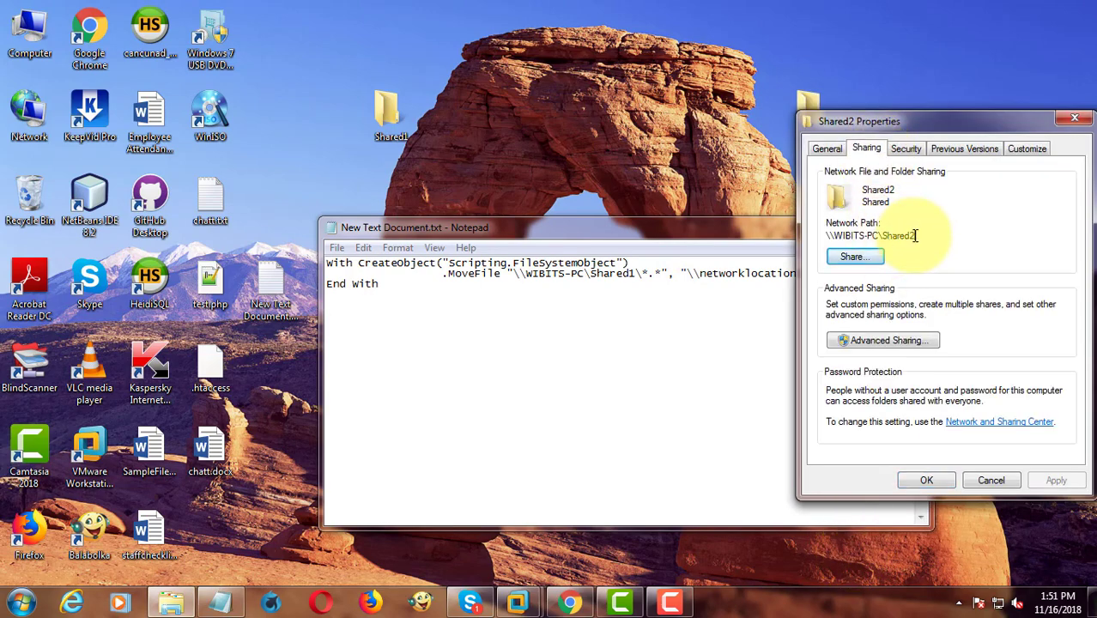
right_click(870, 235)
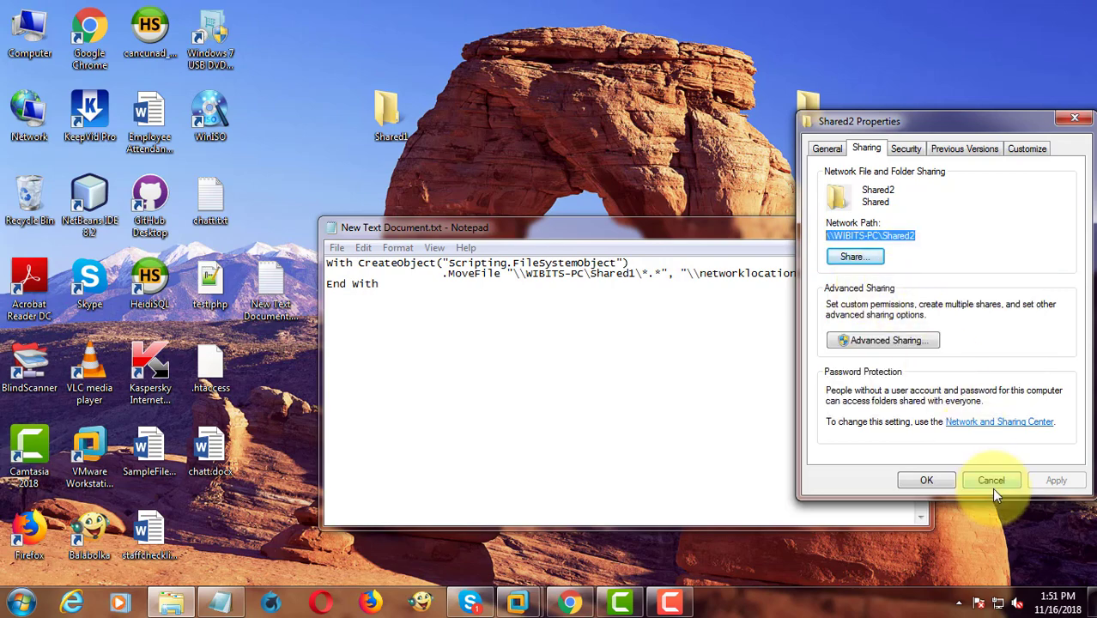
left_click(991, 480)
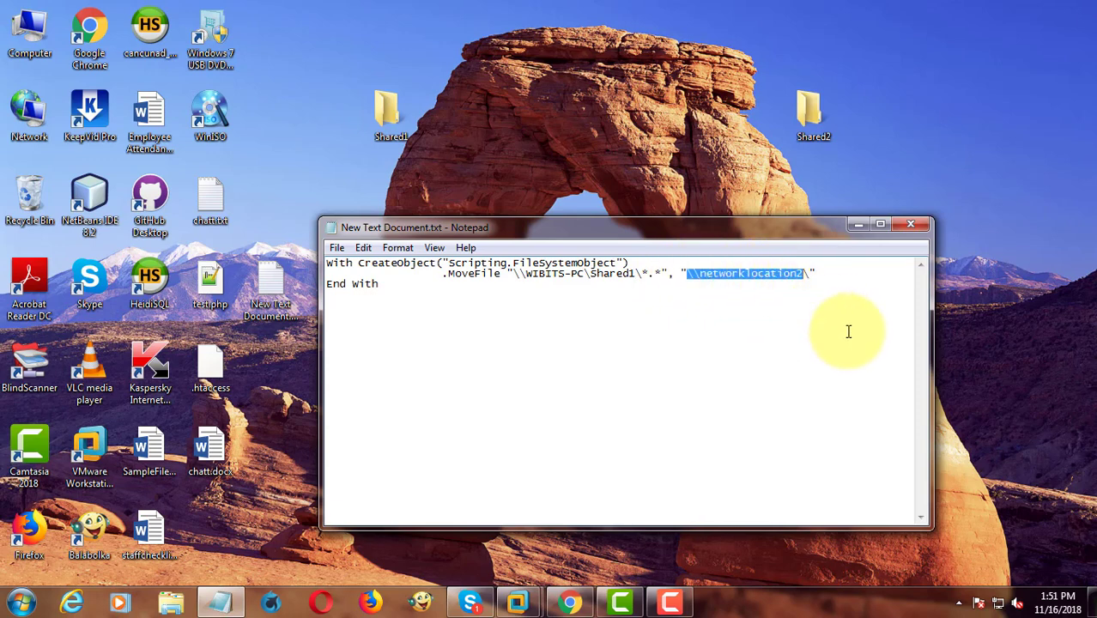
type("\\\\WIBITS-PC\\Shared2\\")
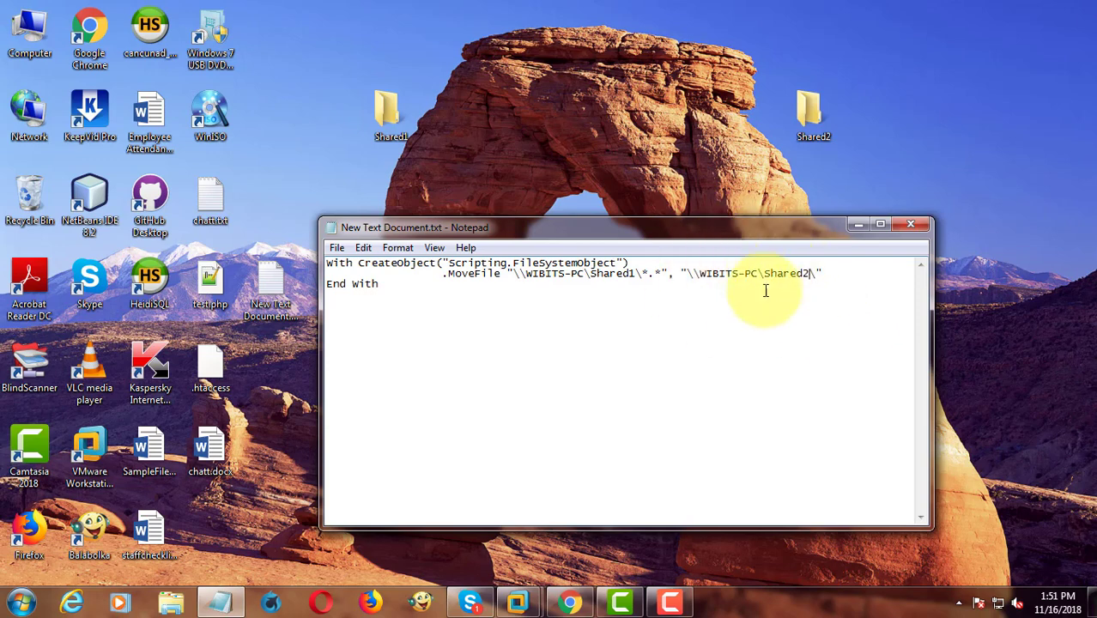
mouse_move(455, 317)
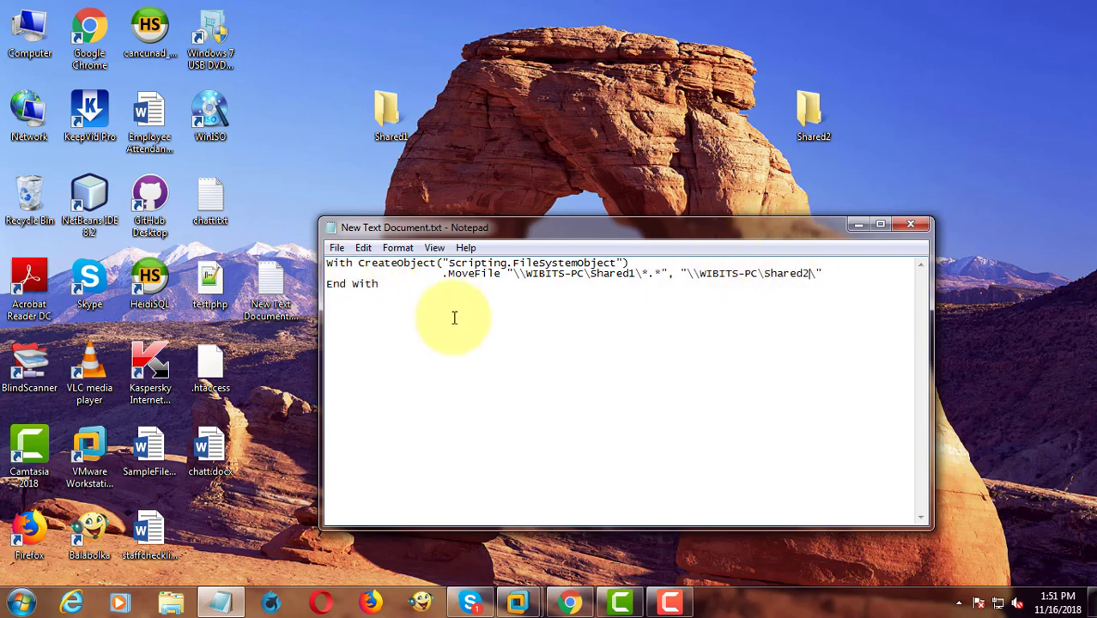
left_click(337, 248)
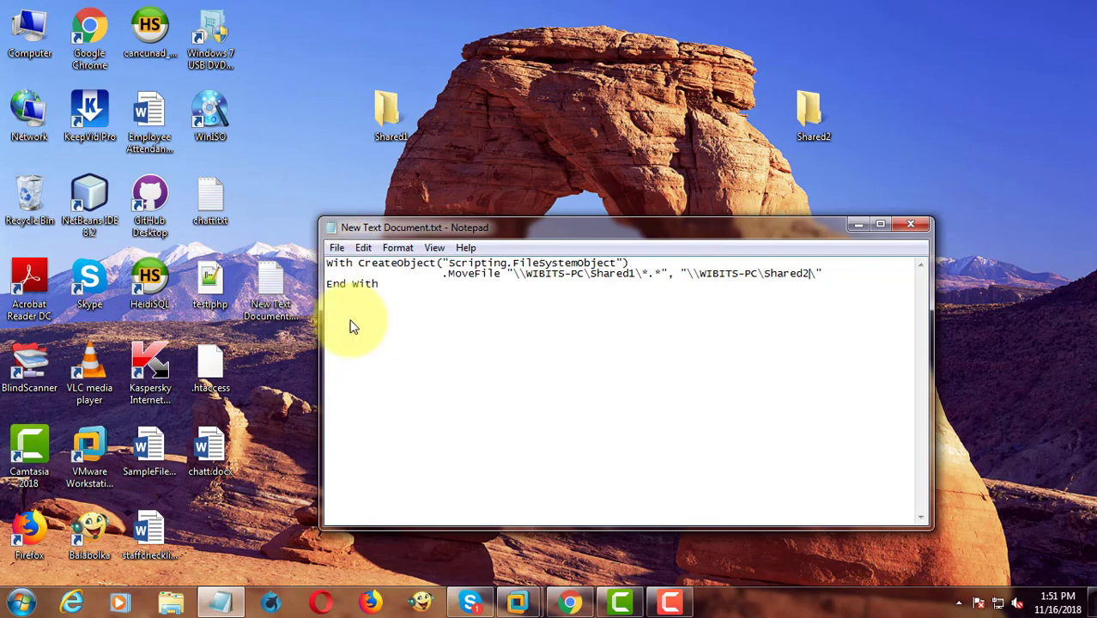
Save the script as FileMove.vbs with file type All Files, then close Notepad.
left_click(336, 247)
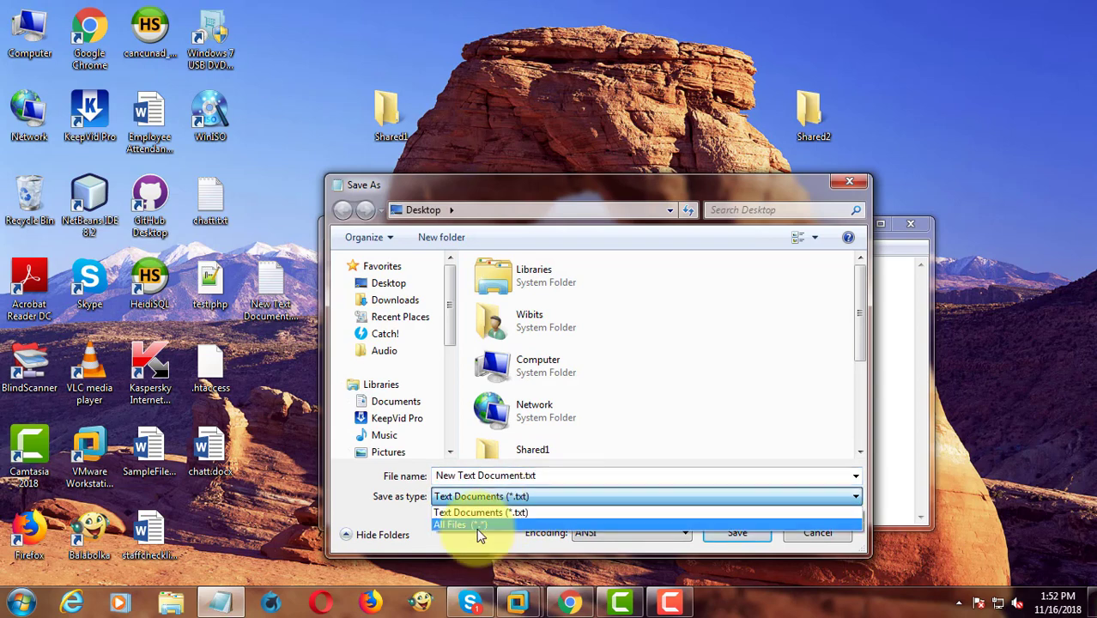
left_click(461, 524)
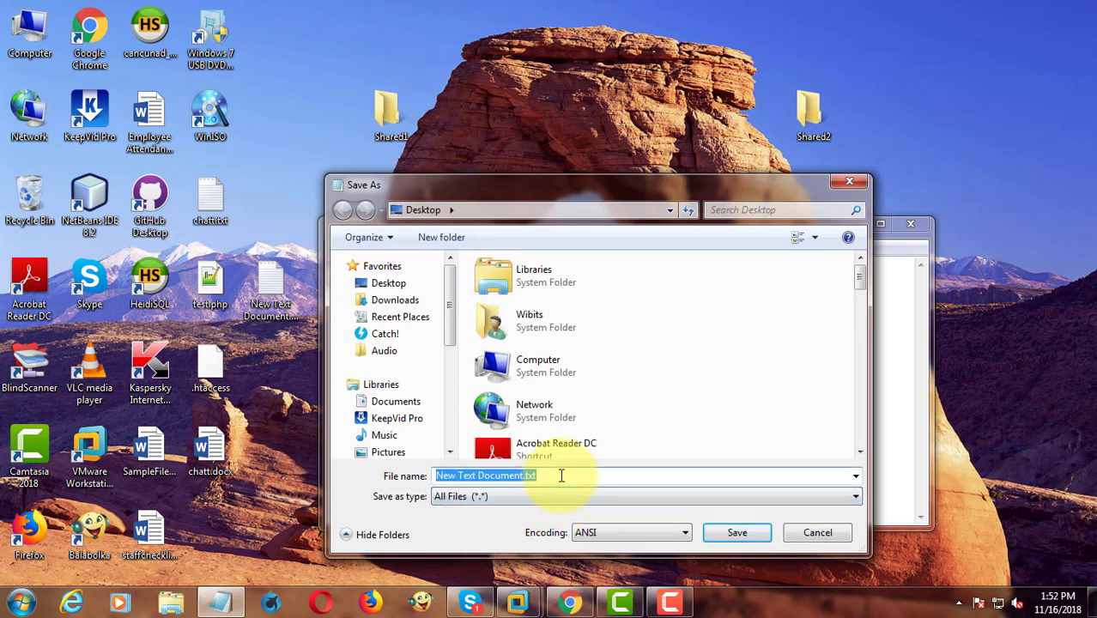
type("FileMo")
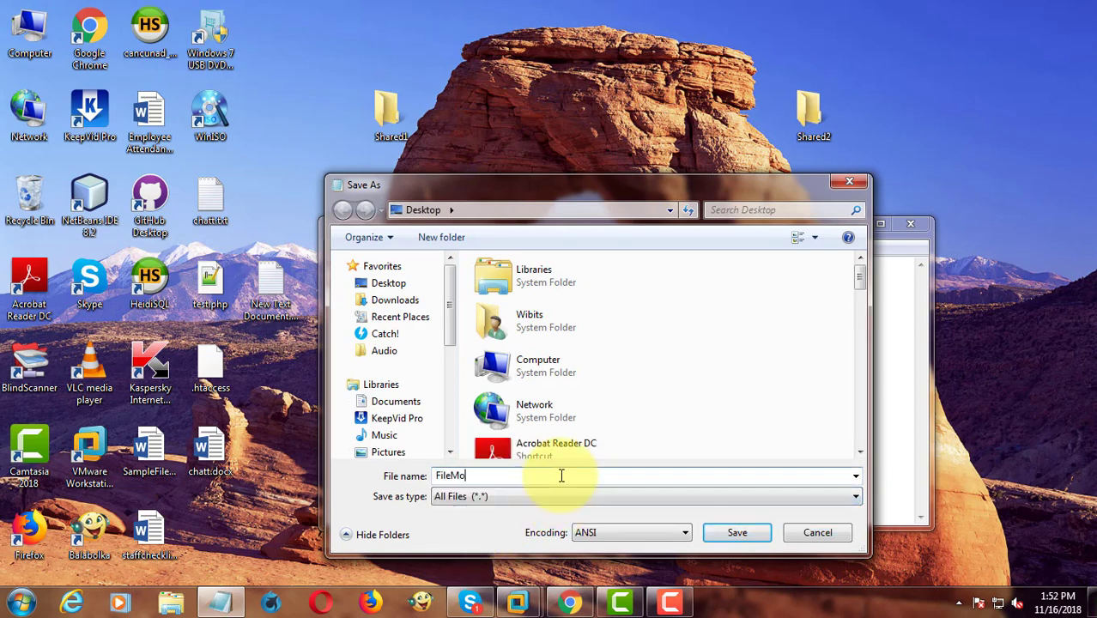
type("ve")
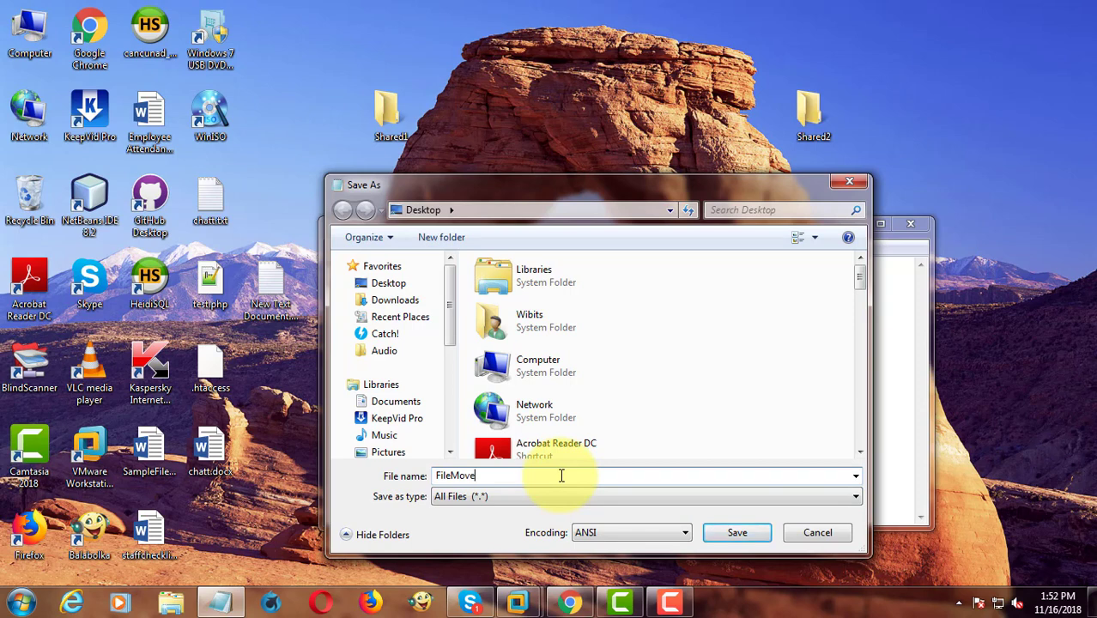
type(".vbs")
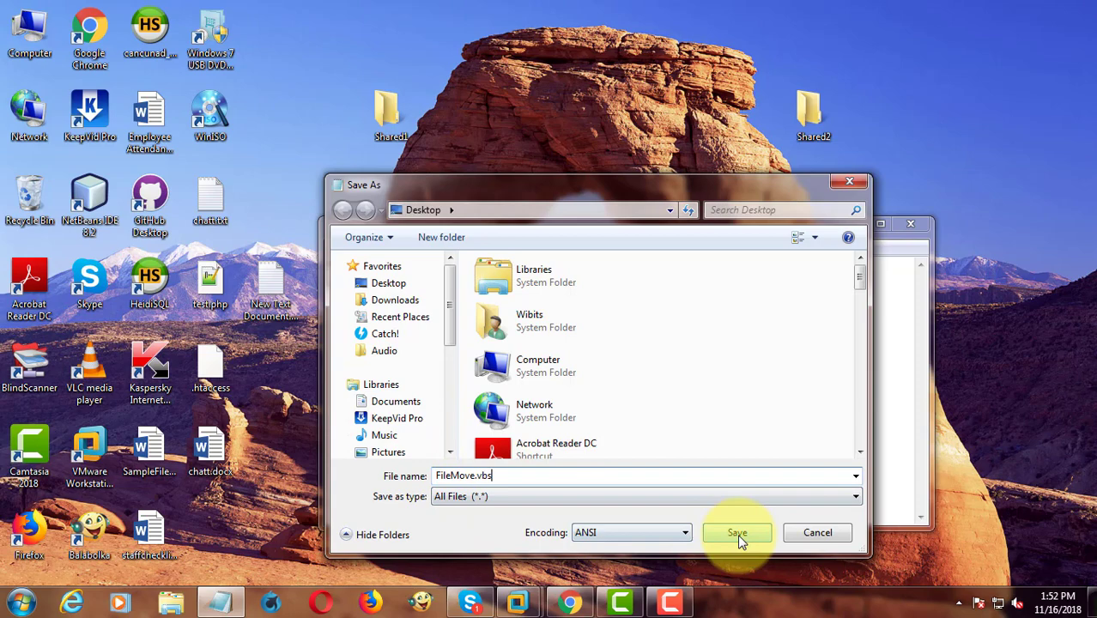
left_click(736, 532)
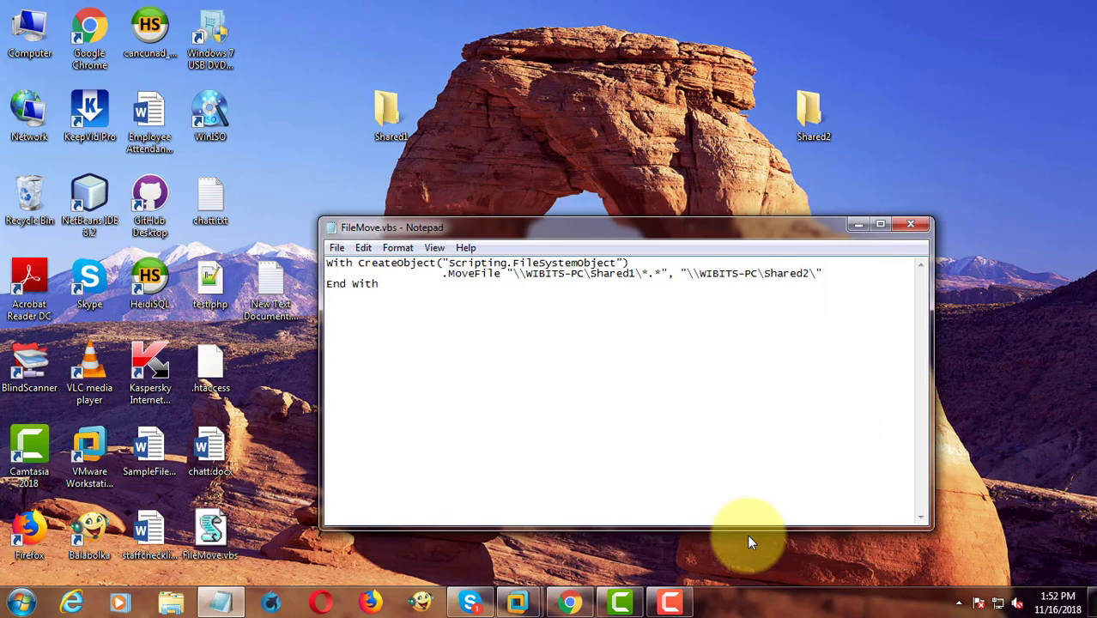
left_click(909, 225)
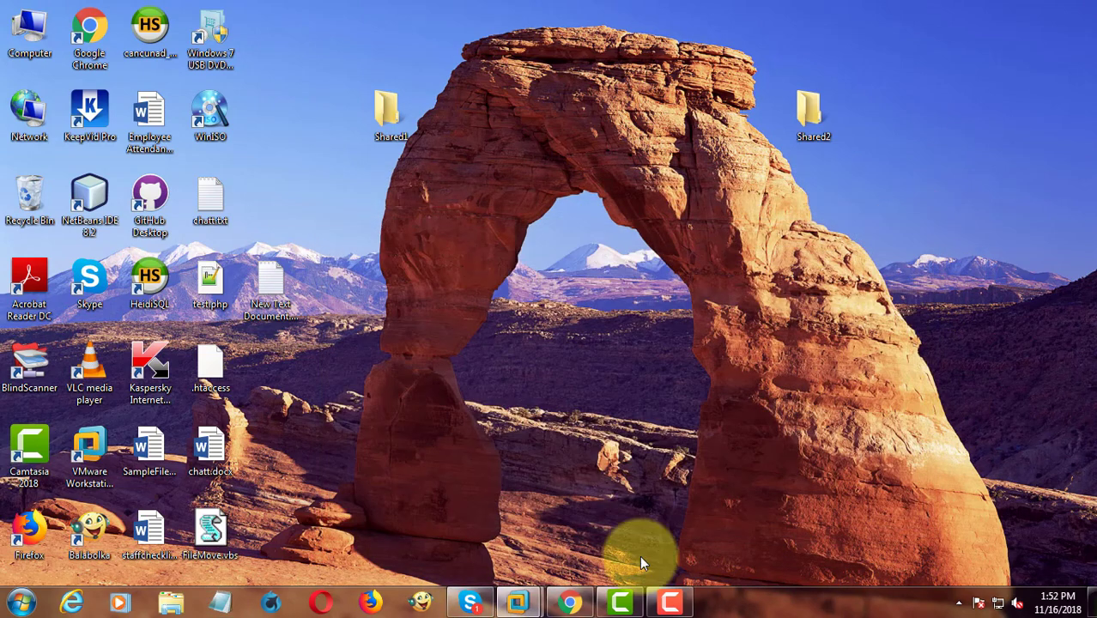
mouse_move(253, 513)
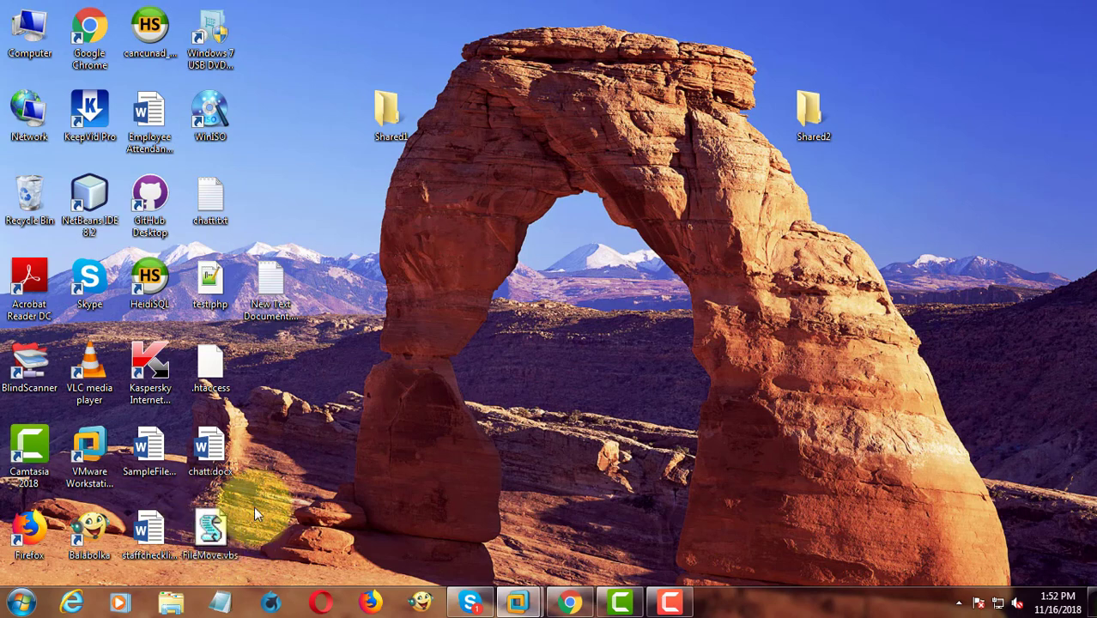
mouse_move(256, 183)
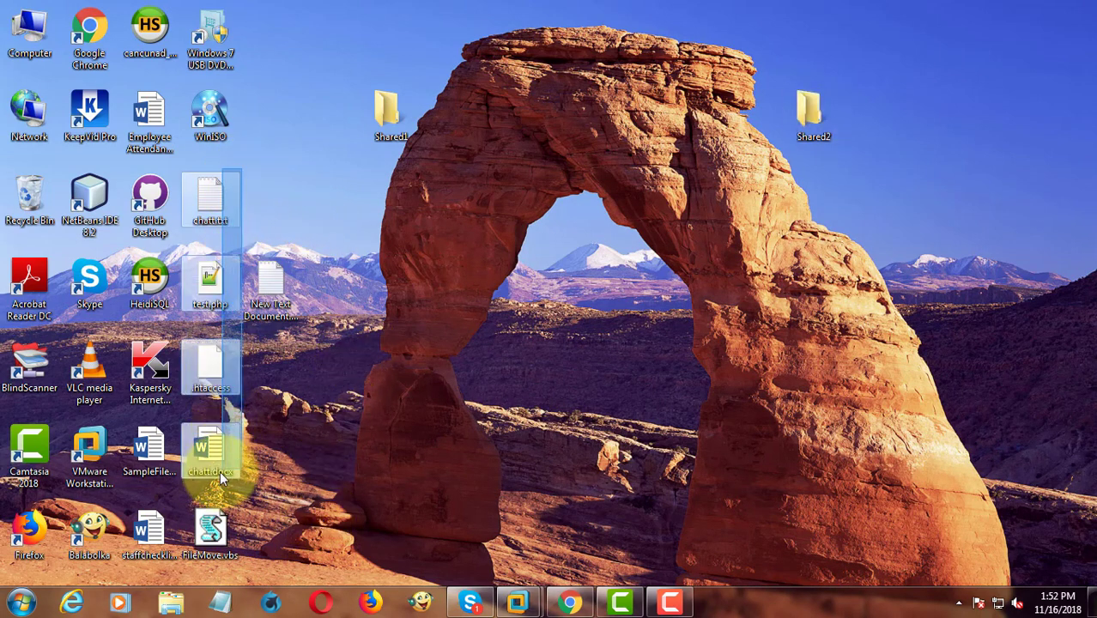
Copy .htaccess, chatt.docx, chatt.txt and test.php into Shared1 and close its window.
right_click(210, 451)
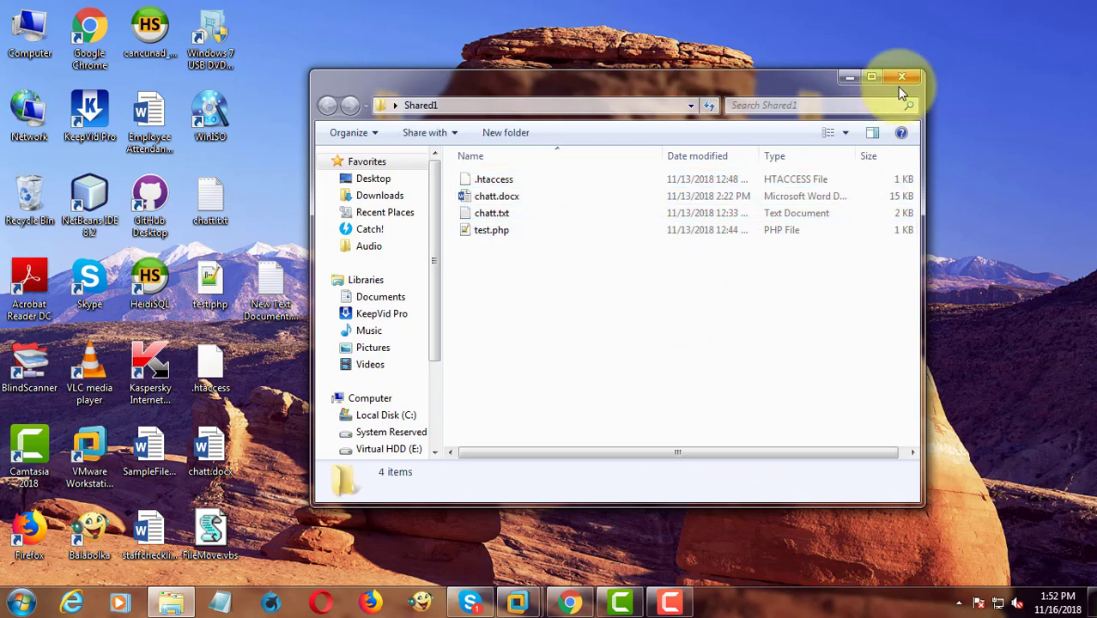
left_click(902, 77)
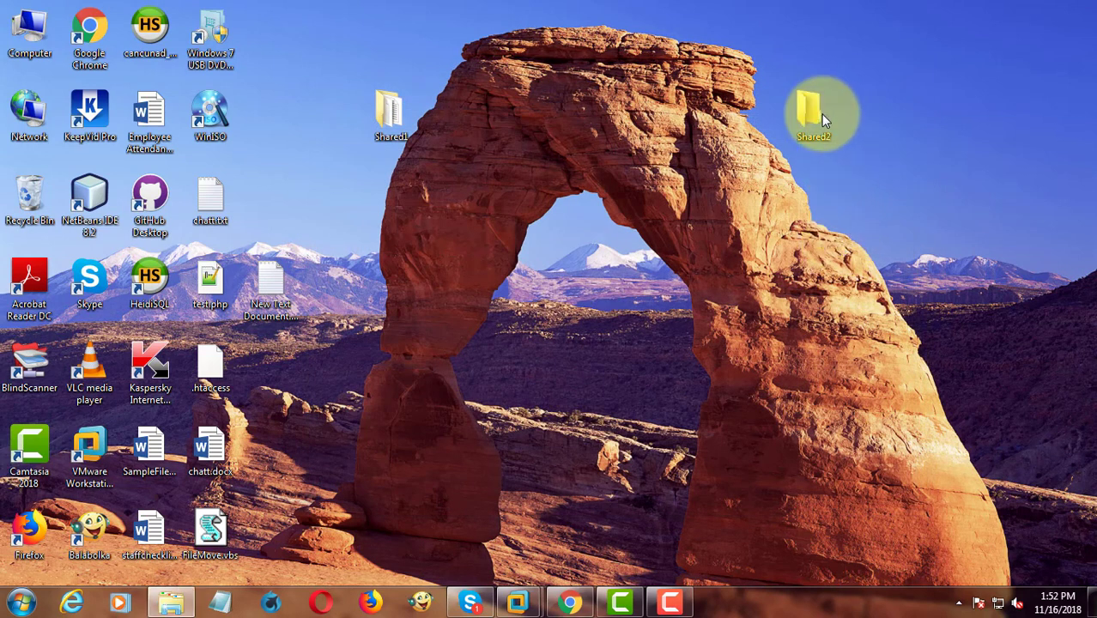
mouse_move(772, 403)
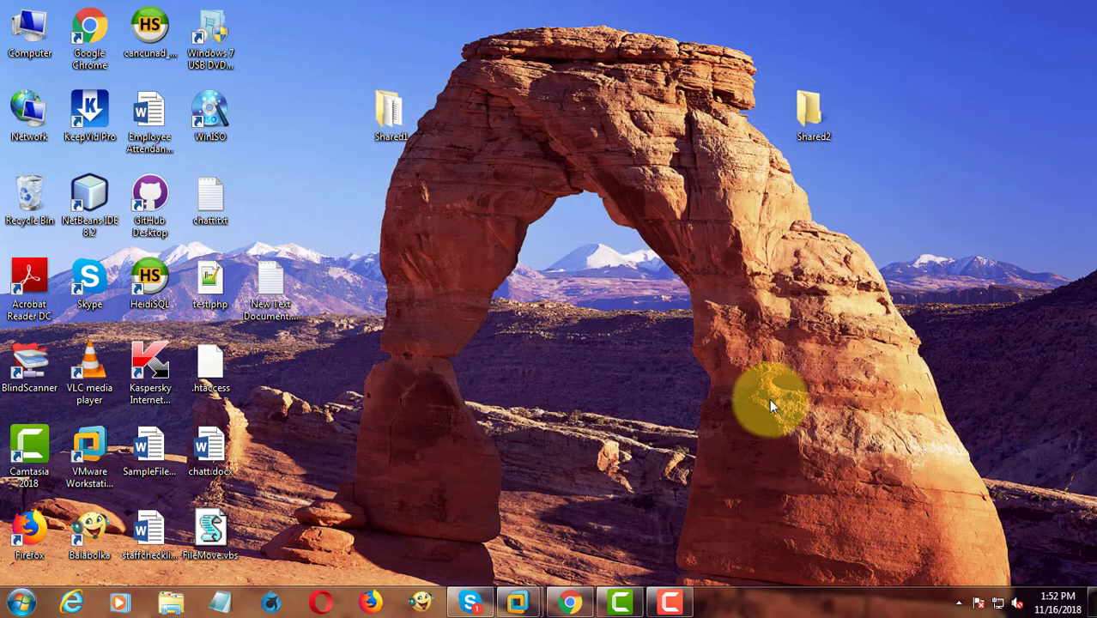
left_click(210, 528)
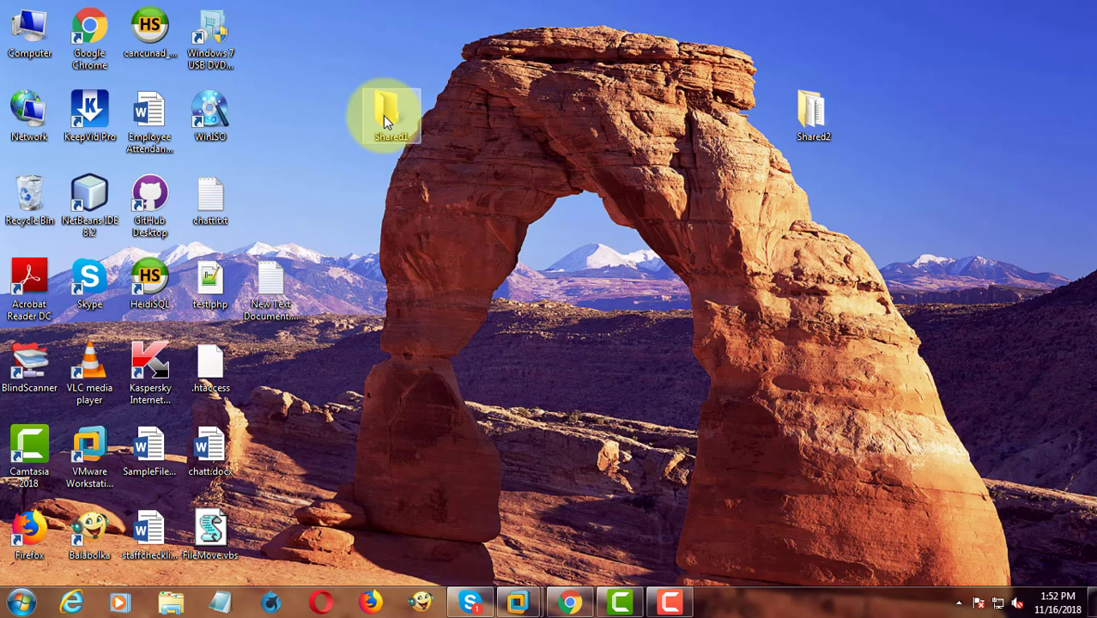
Cut the four files from Shared2, paste them into Shared1, and close both folder windows.
double_click(390, 116)
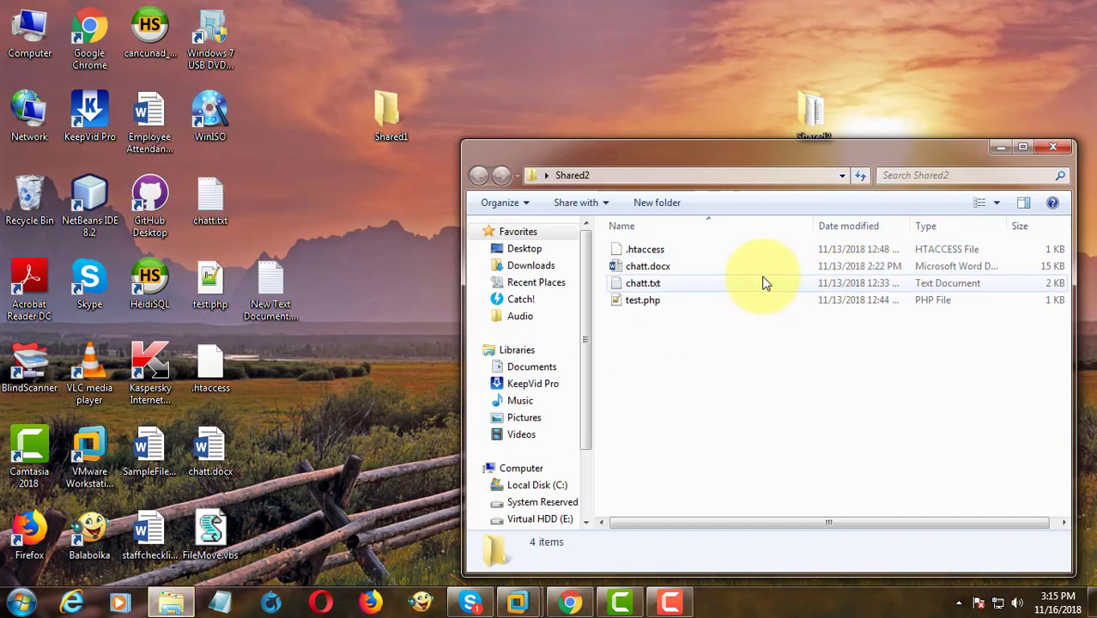
left_click(1052, 146)
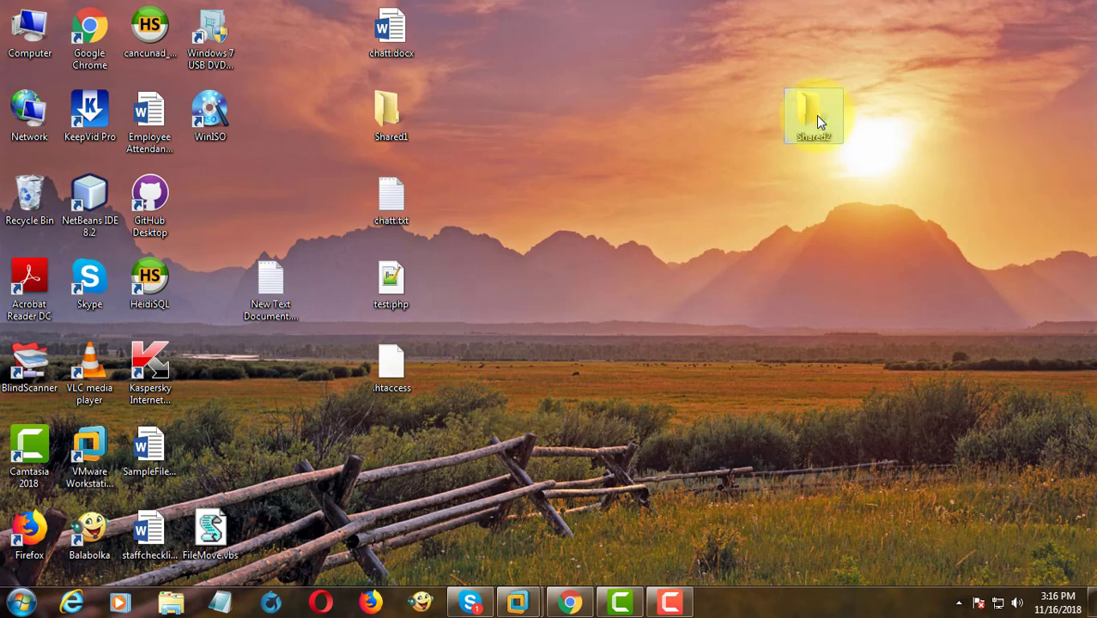
double_click(812, 114)
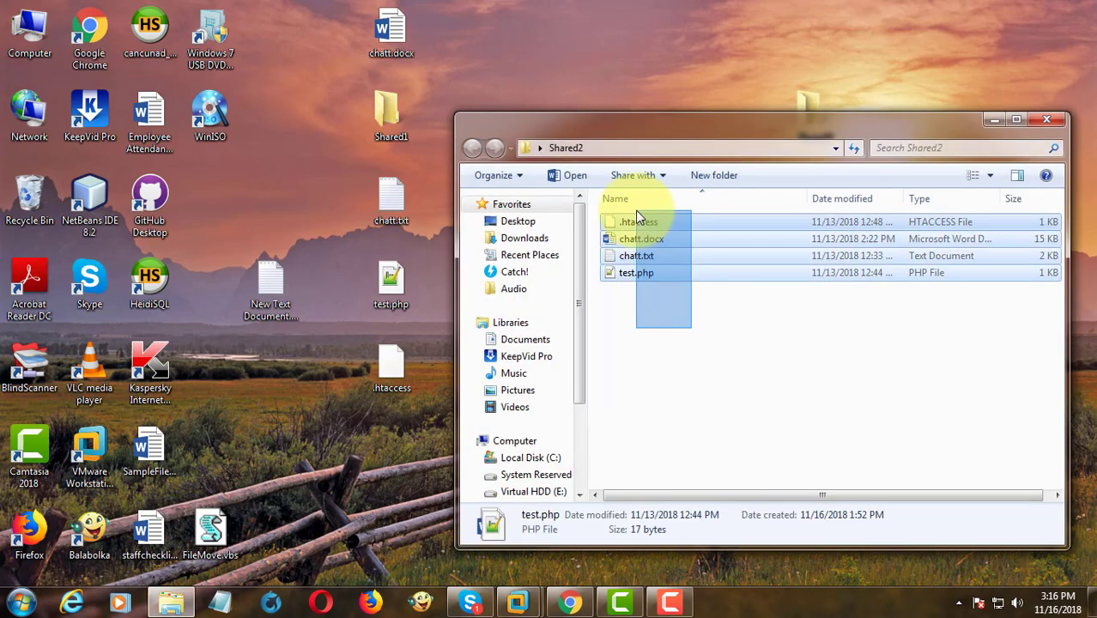
right_click(635, 272)
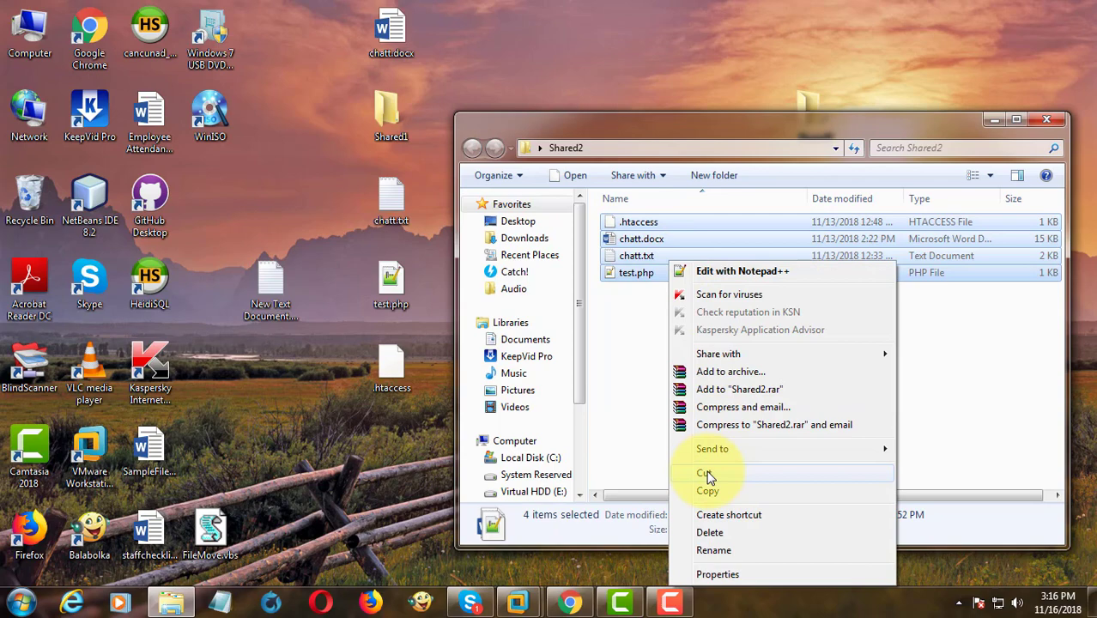
left_click(703, 473)
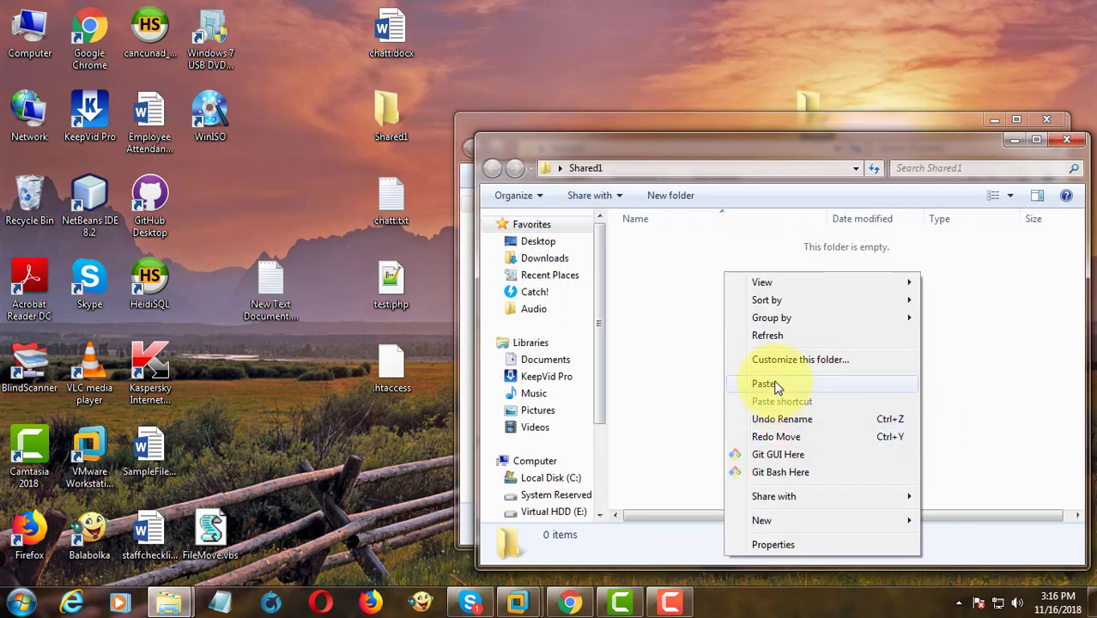
left_click(763, 383)
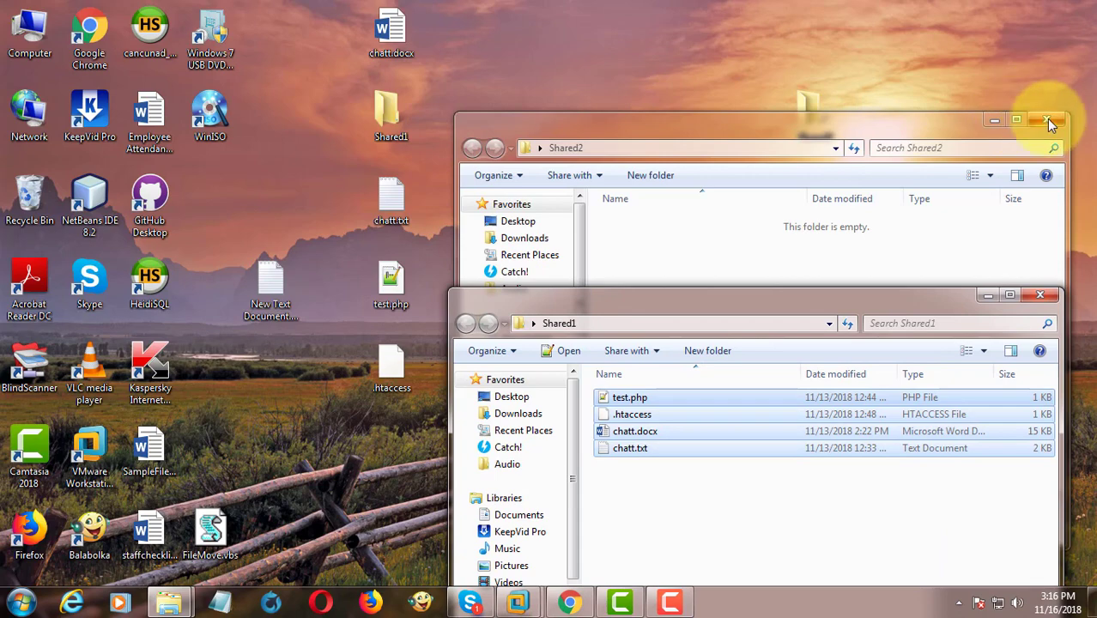
left_click(1048, 120)
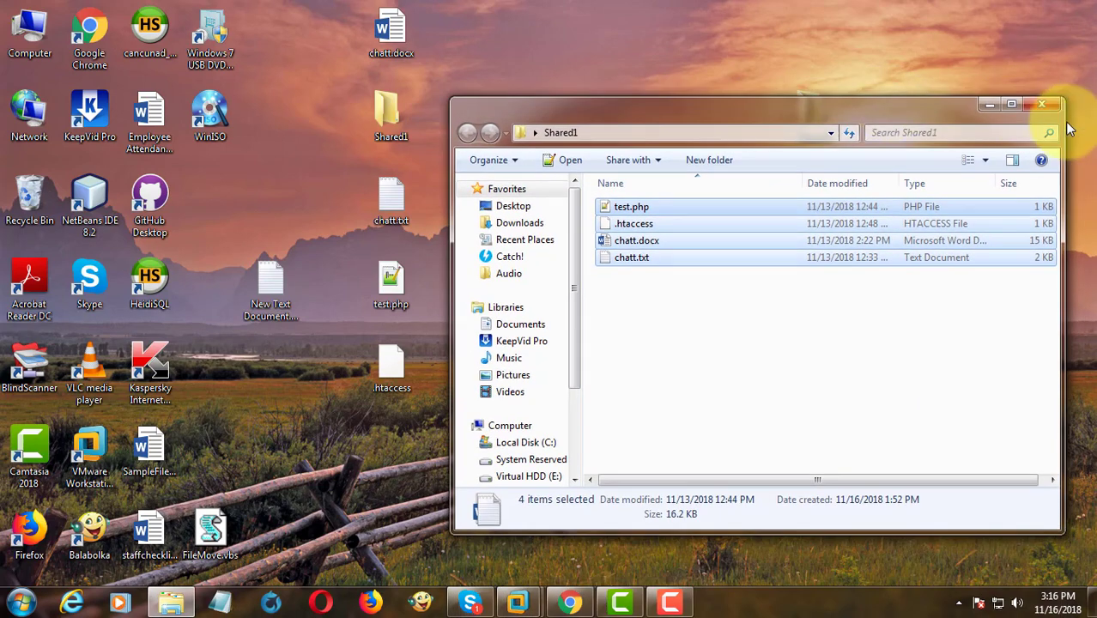
left_click(1044, 103)
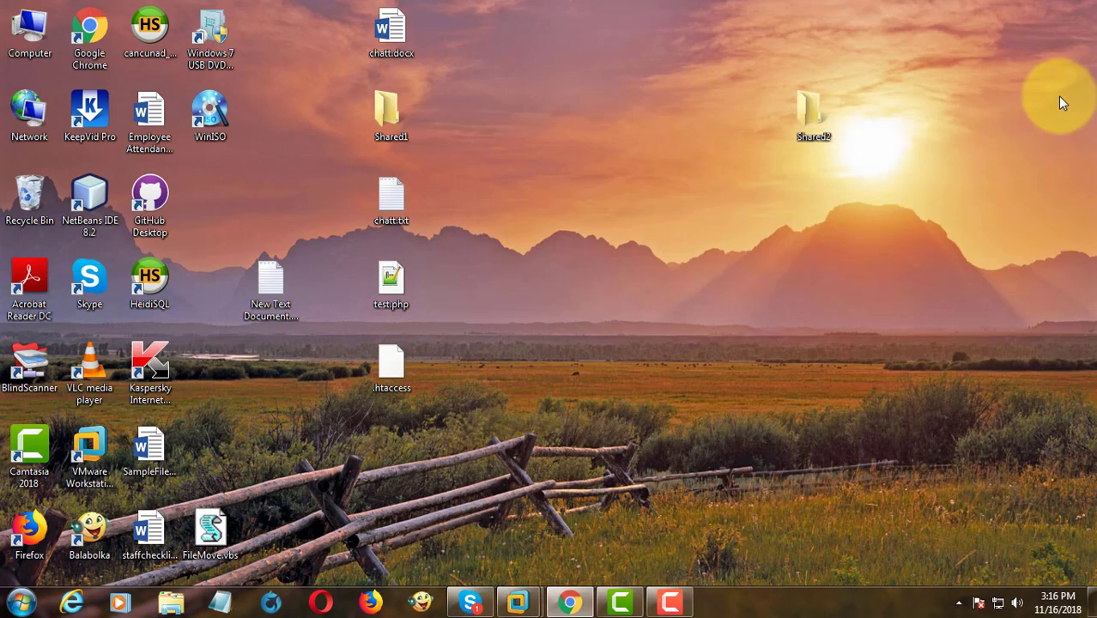
mouse_move(798, 241)
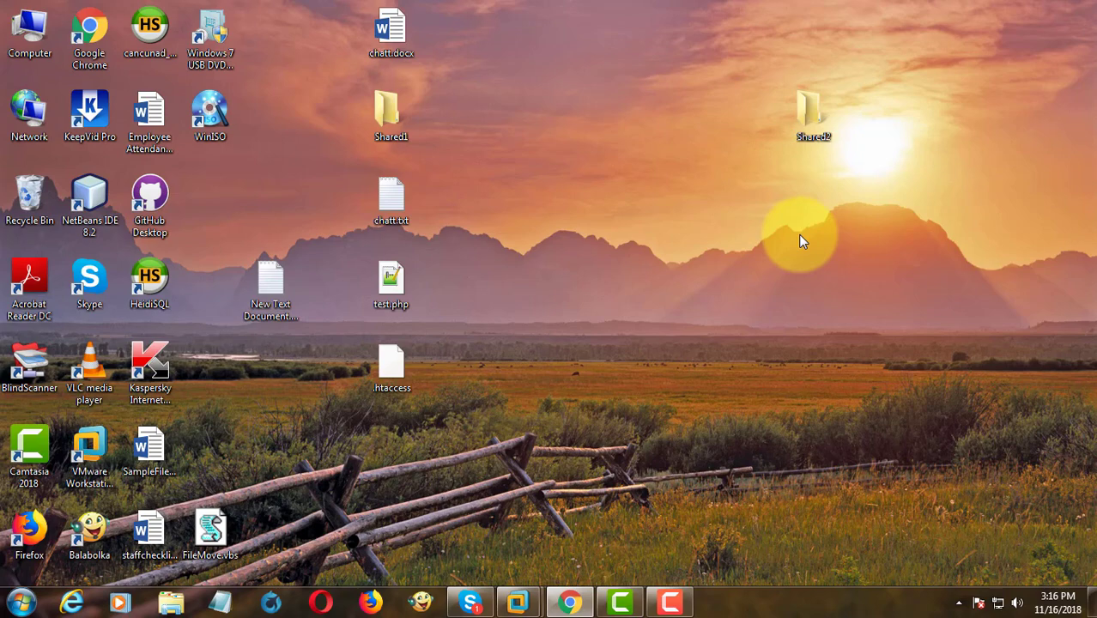
Search the Start menu for 'task' to launch Task Scheduler.
left_click(19, 600)
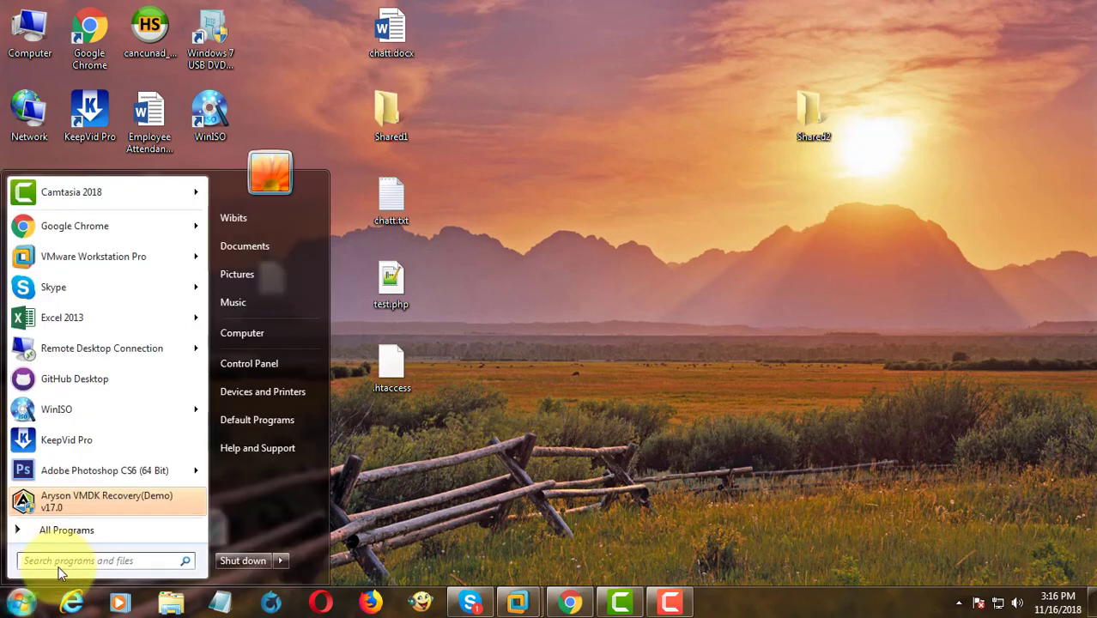
type("task")
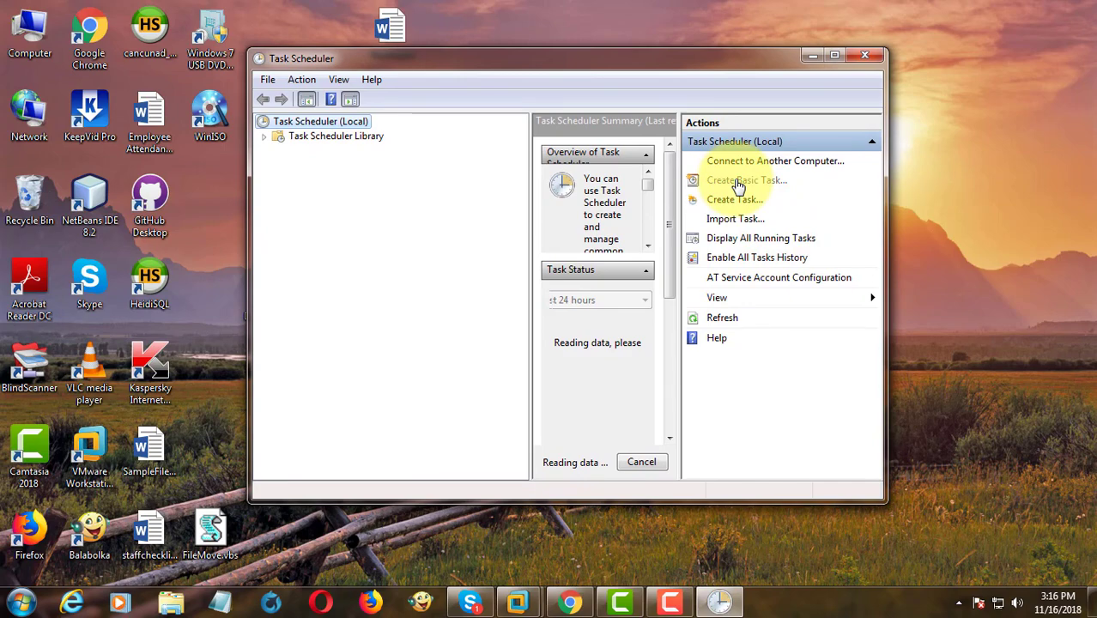
Start a basic task named 'Move files' with a one-time trigger on 11/16/2018.
left_click(746, 181)
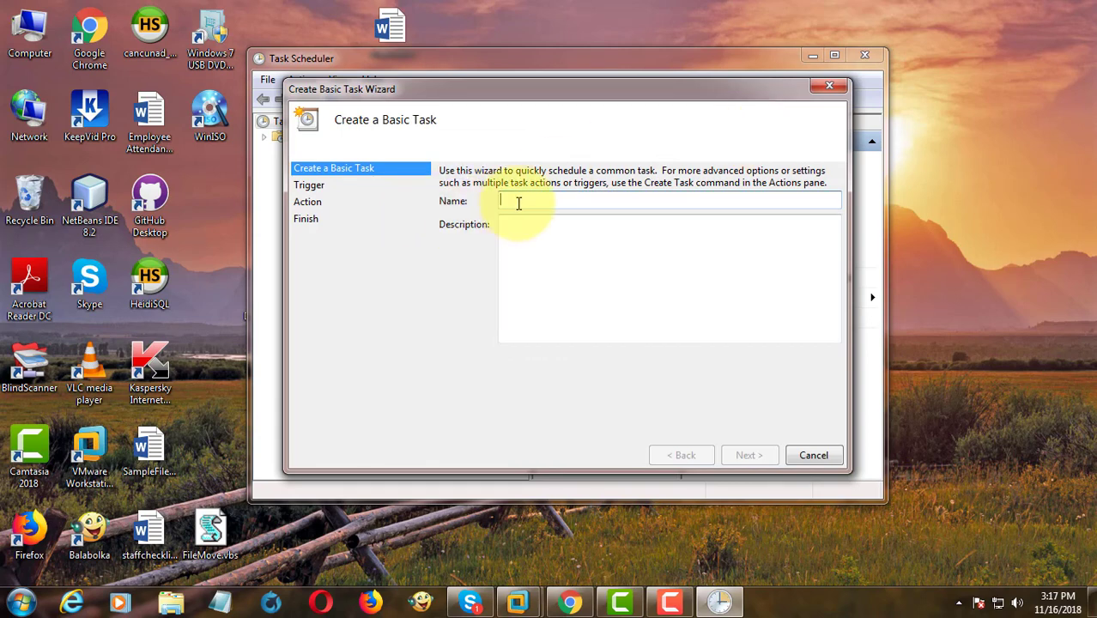
type("Move files")
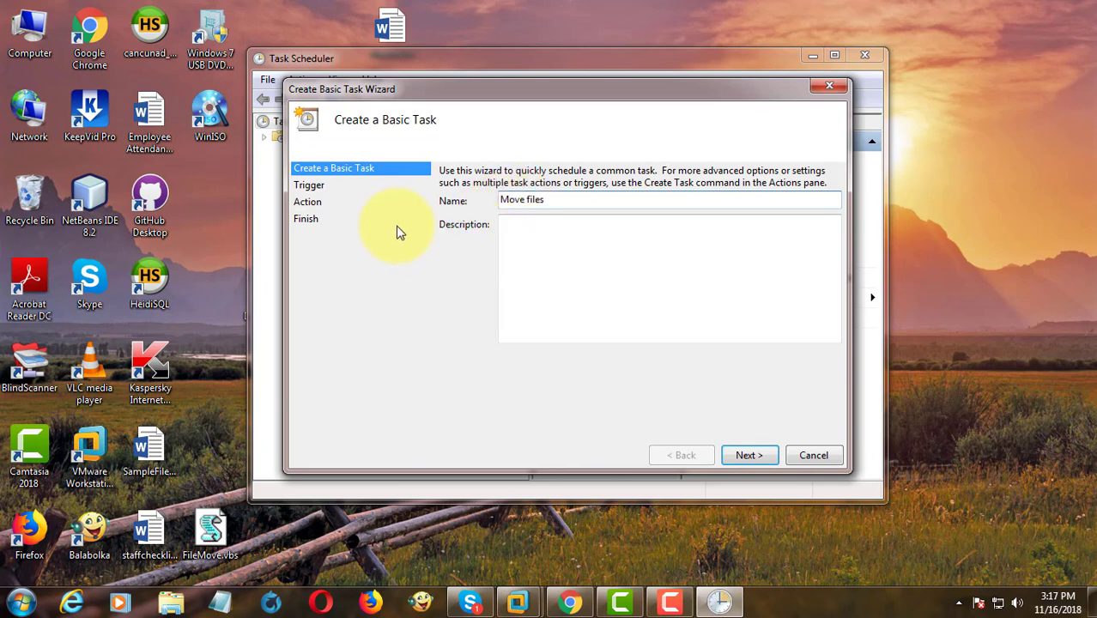
mouse_move(717, 440)
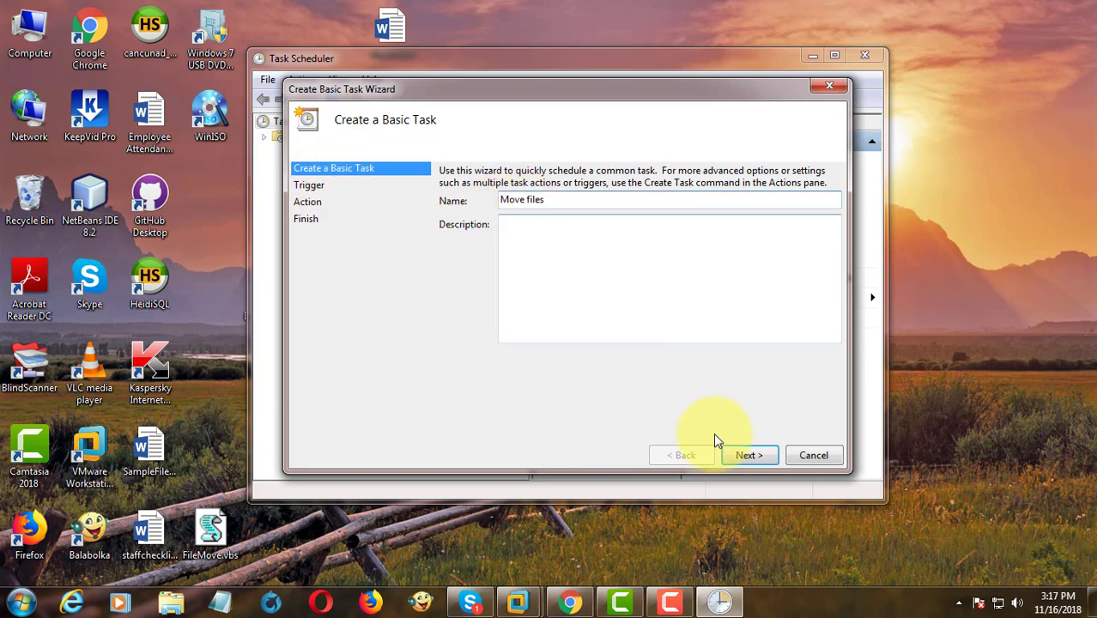
left_click(748, 455)
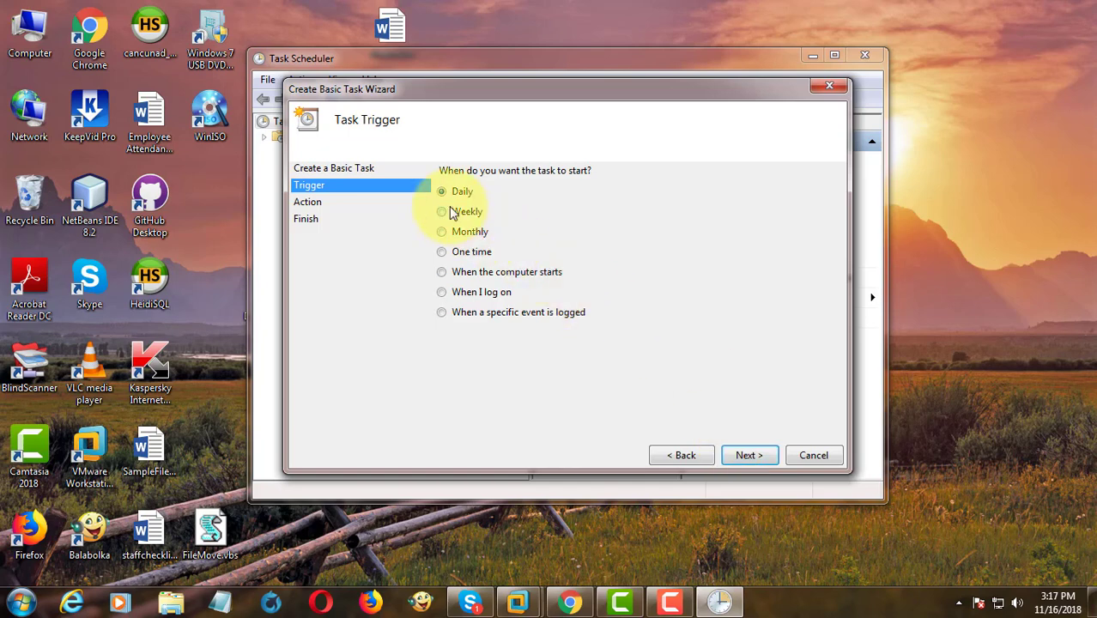
left_click(441, 251)
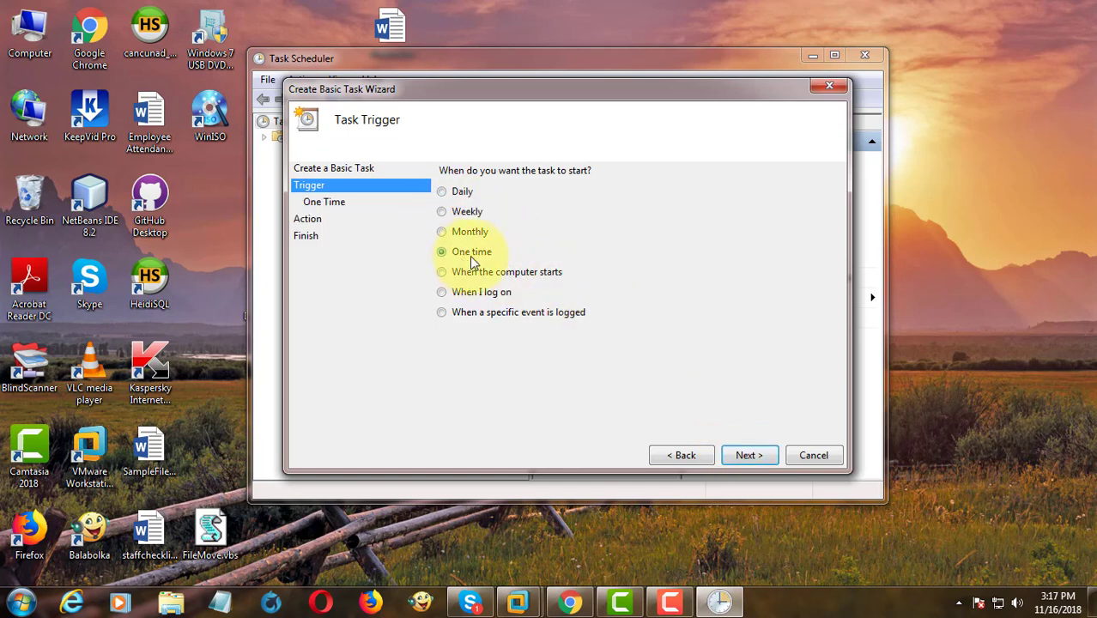
left_click(749, 455)
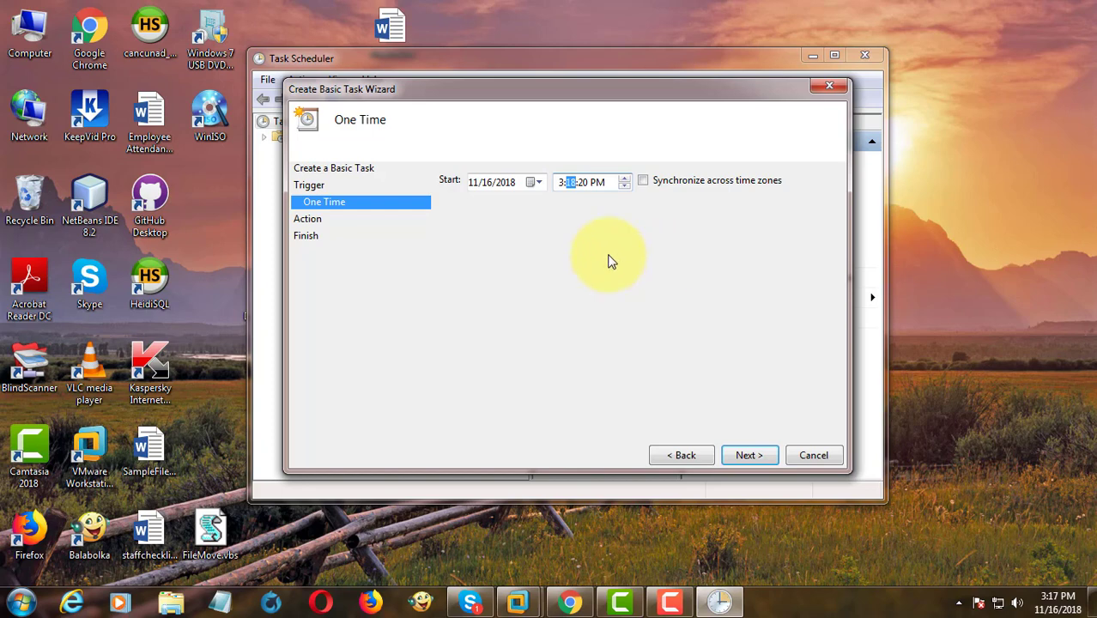
Set the task's Start a program action to the desktop FileMove.vbs script.
left_click(748, 455)
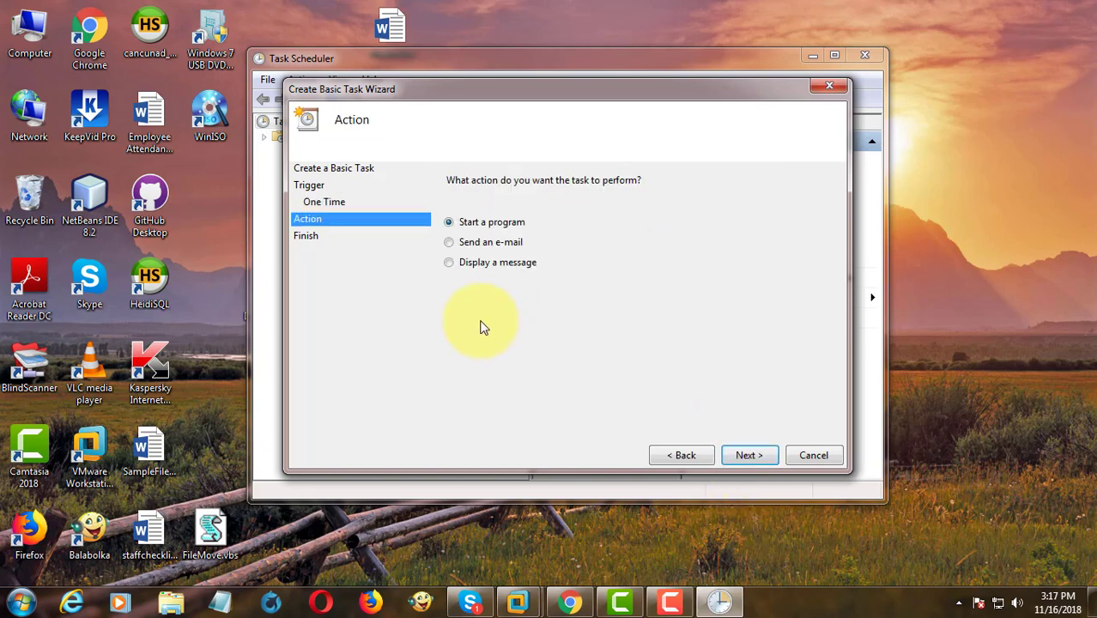
mouse_move(749, 454)
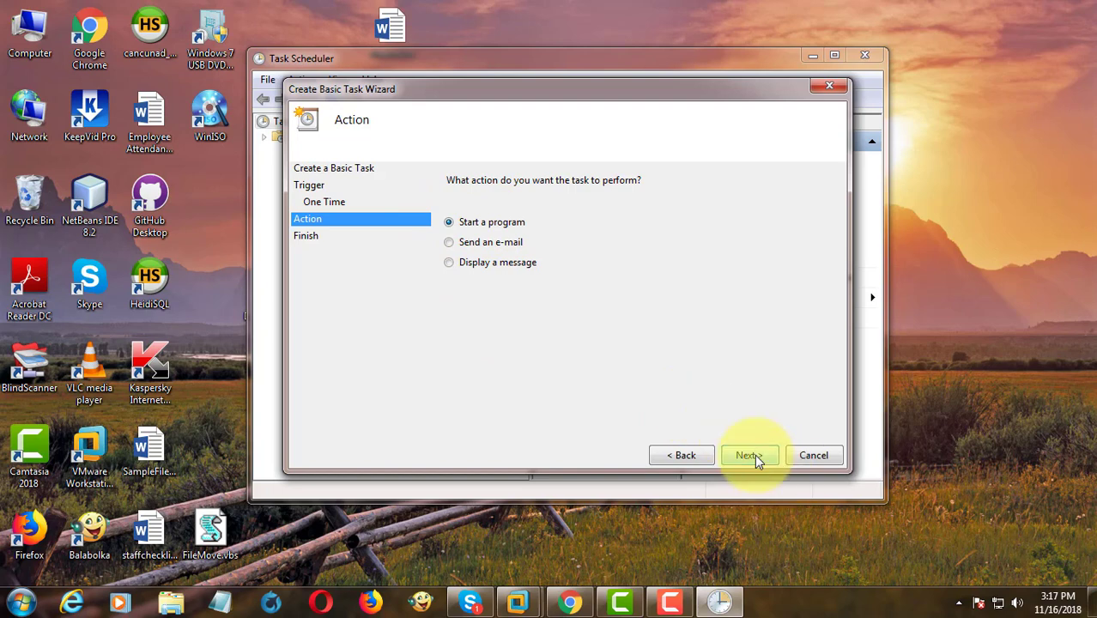
left_click(748, 455)
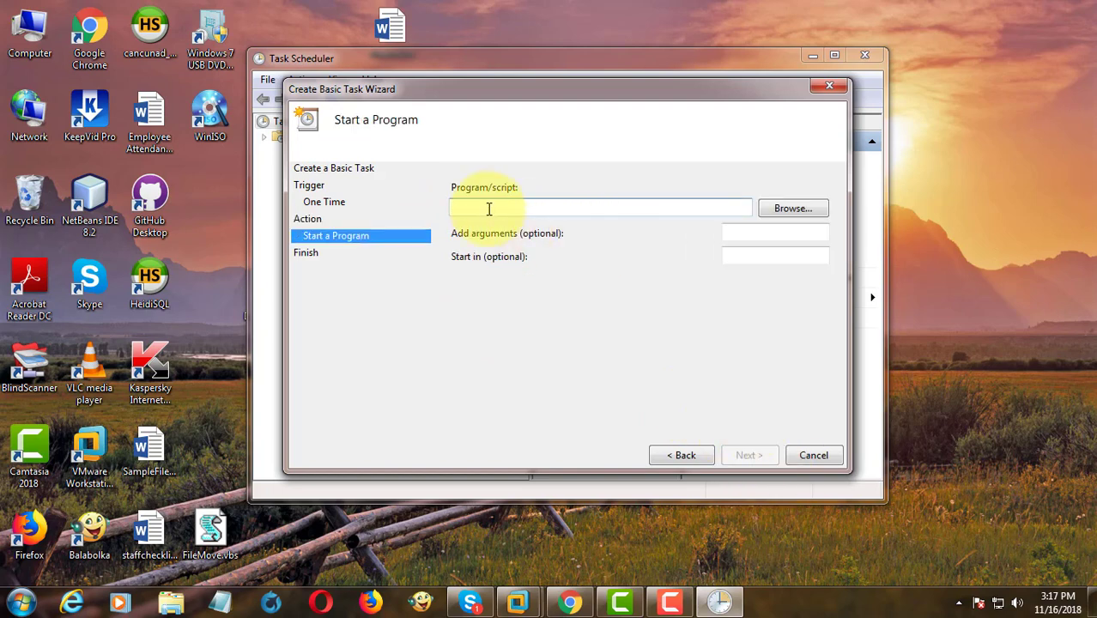
mouse_move(791, 208)
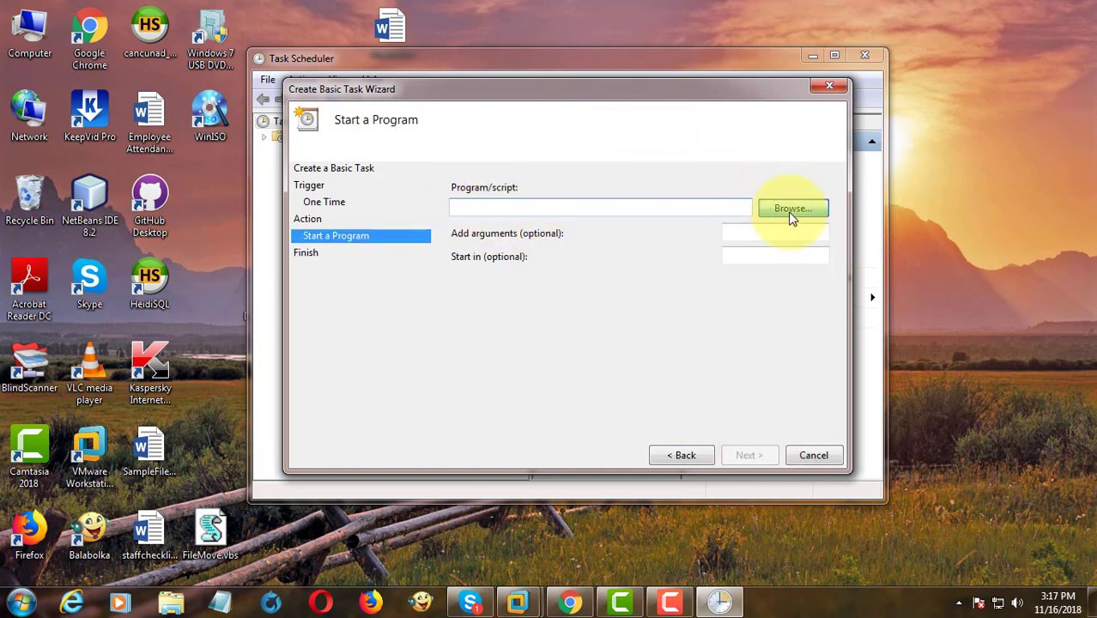
left_click(790, 209)
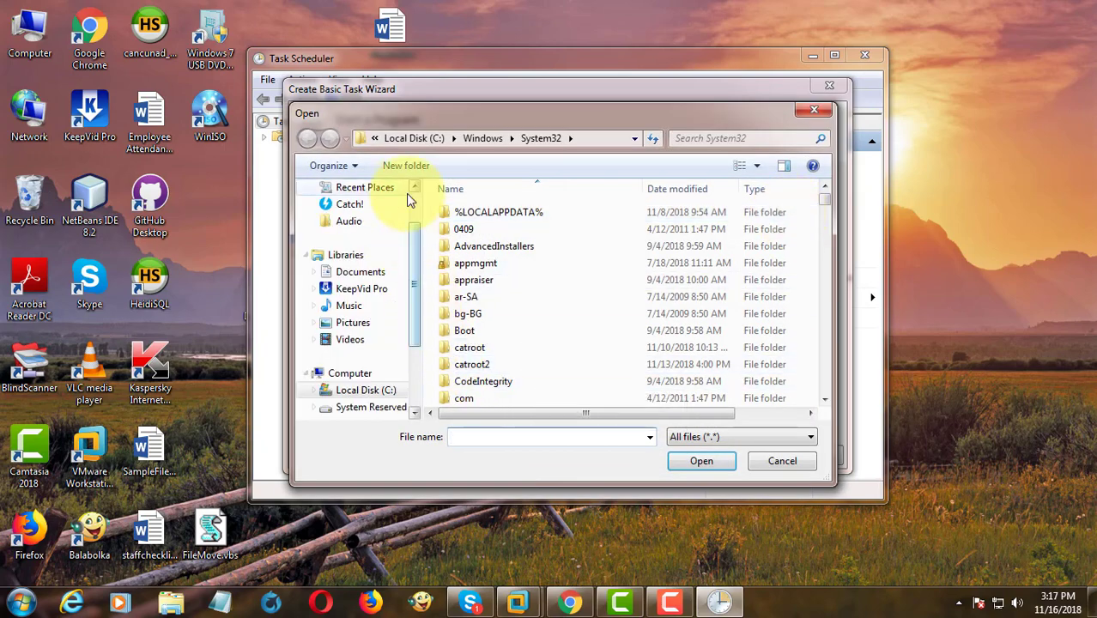
left_click(353, 211)
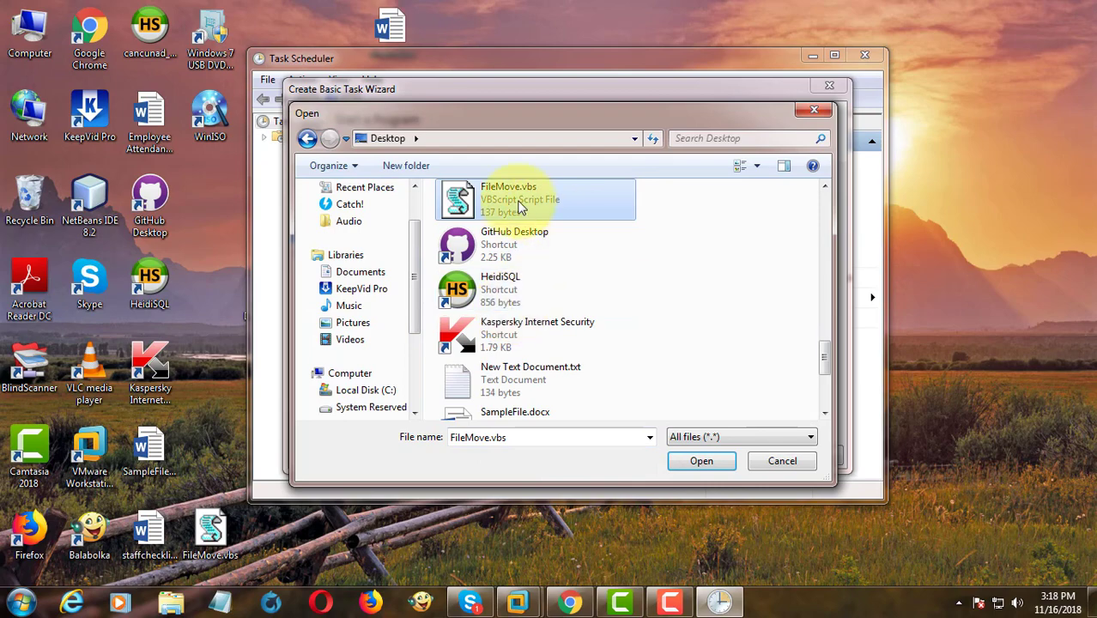
left_click(701, 461)
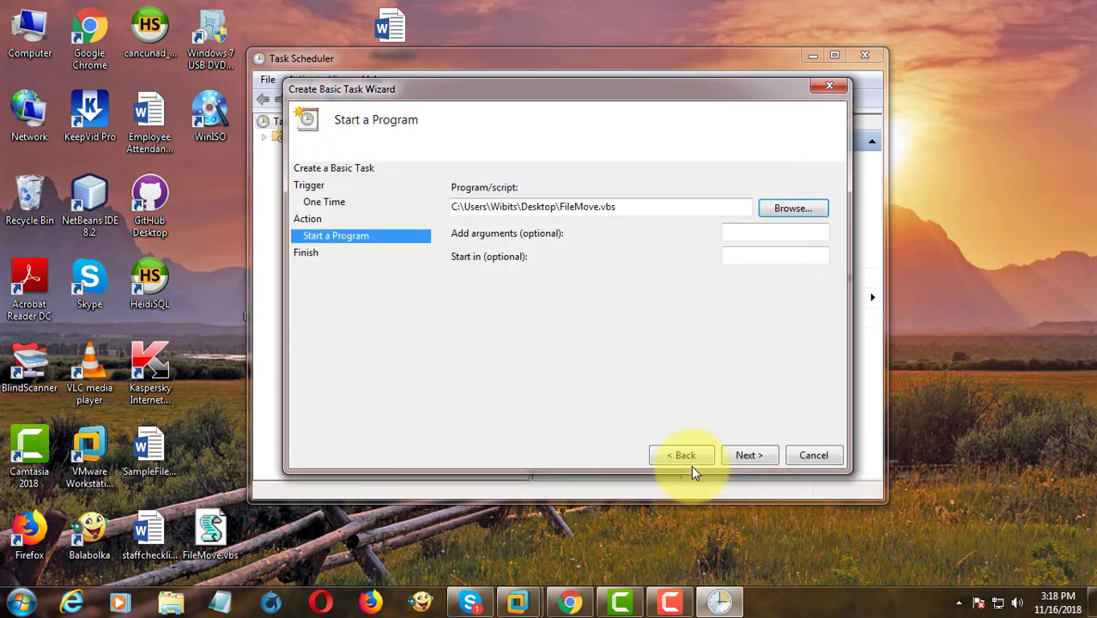
left_click(749, 455)
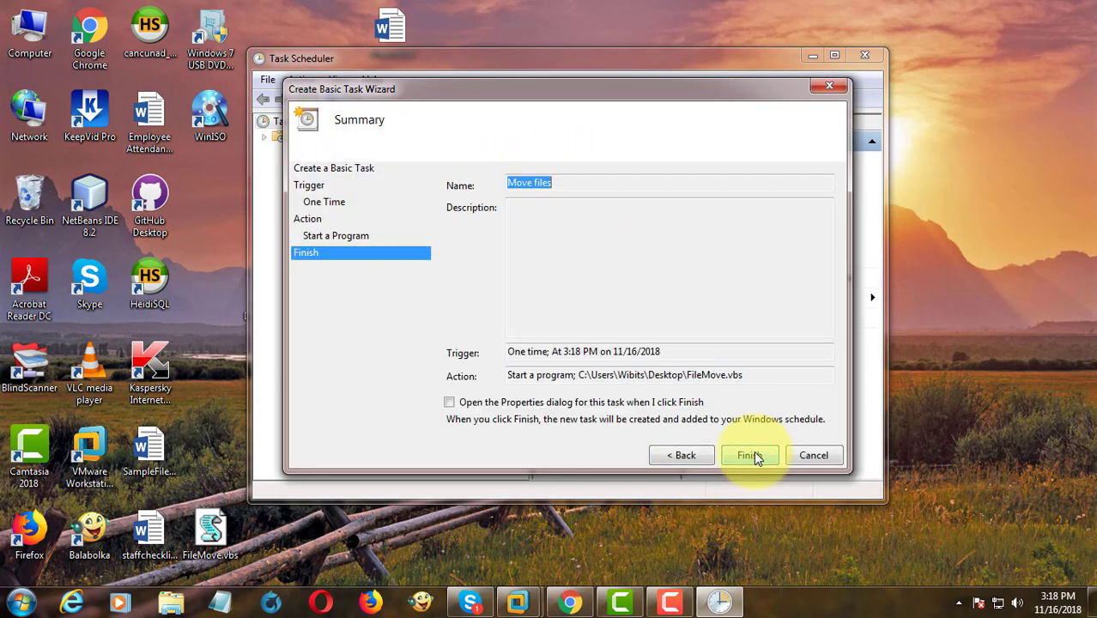
mouse_move(549, 333)
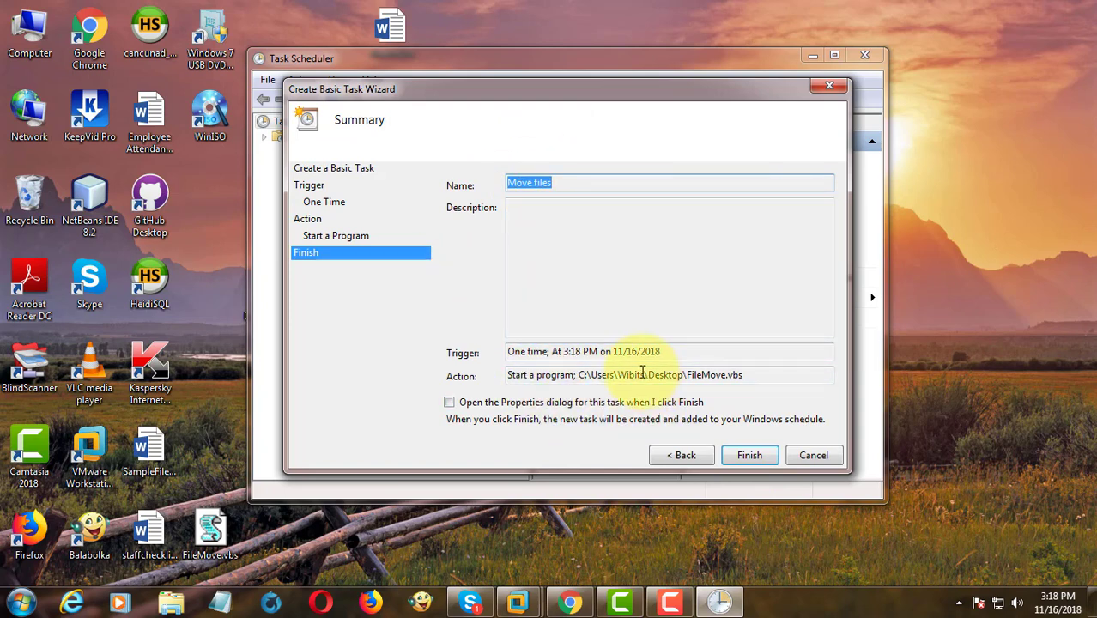
mouse_move(669, 438)
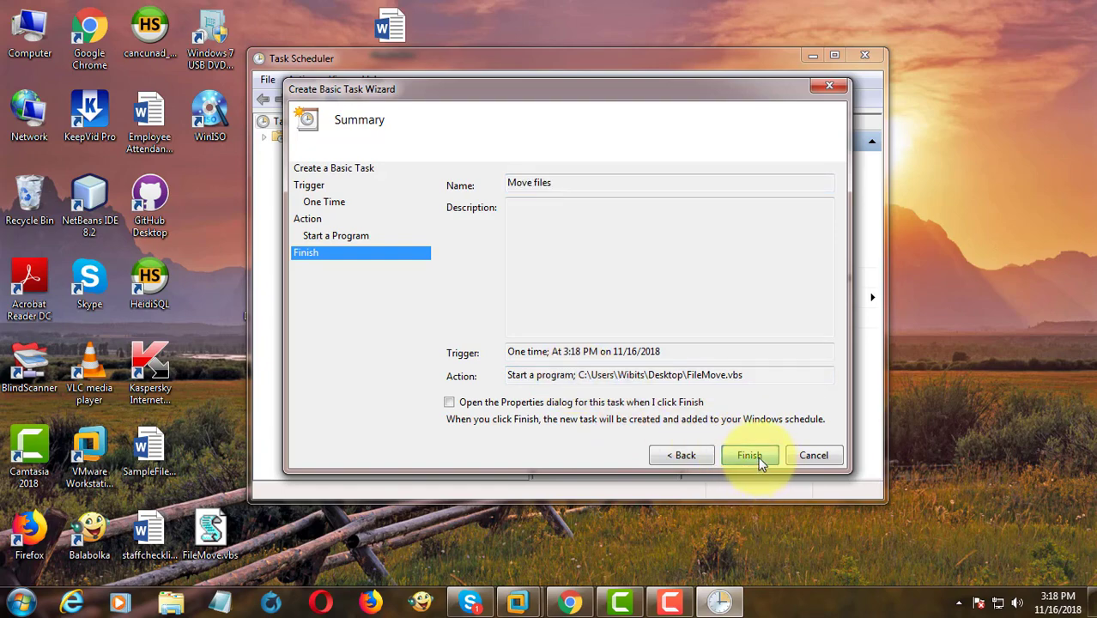
Finish the task, confirm Move files is Ready for 3:18 PM, and verify Shared1 is empty.
left_click(748, 455)
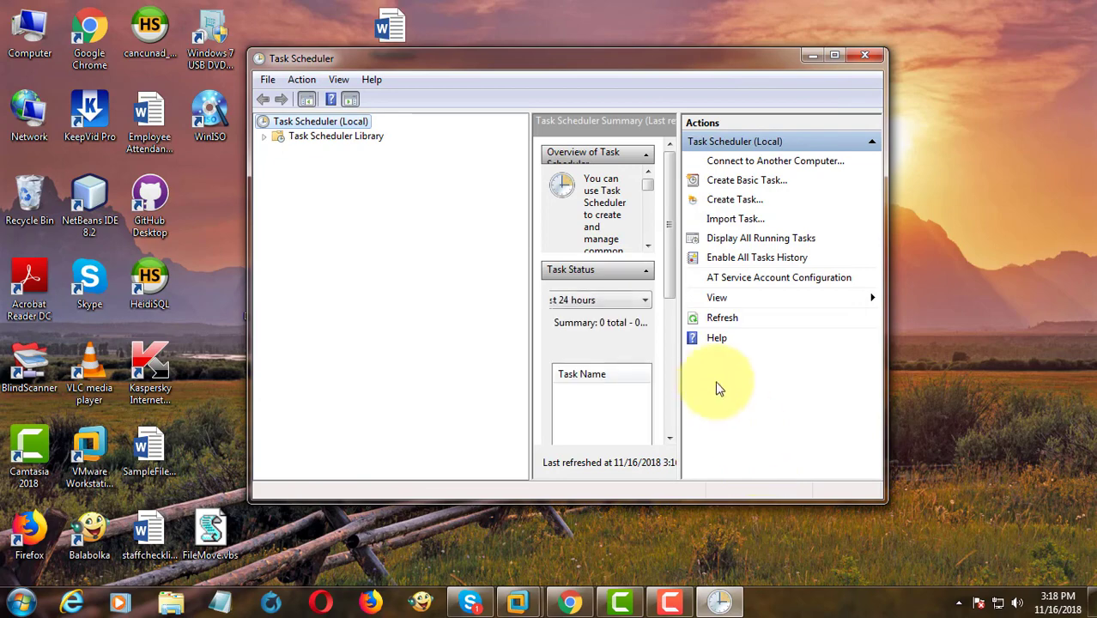
left_click(833, 55)
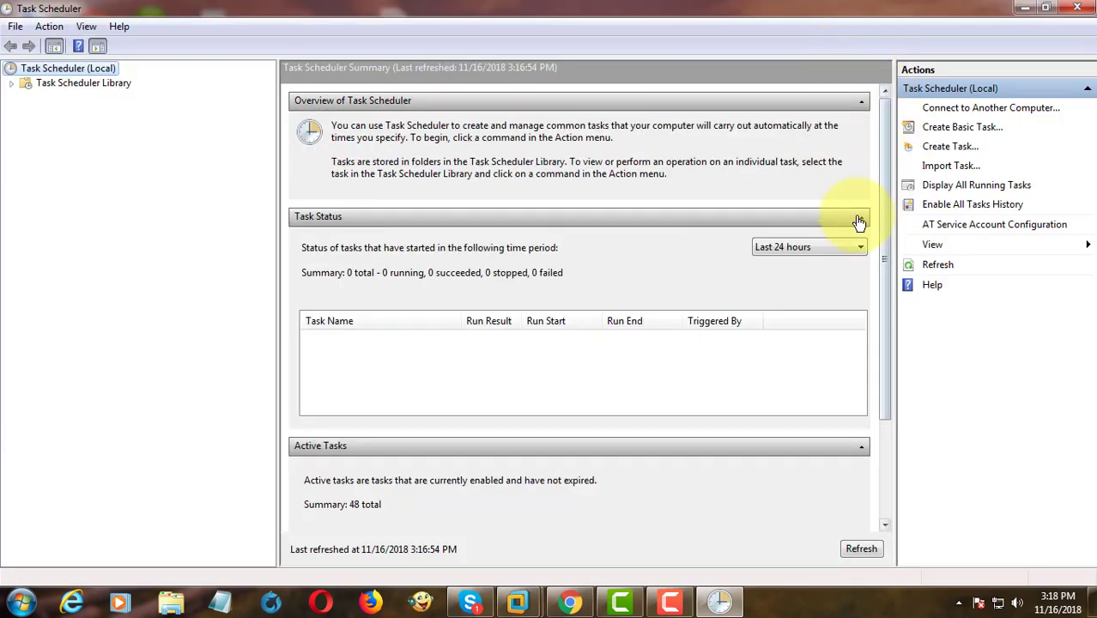
left_click(83, 83)
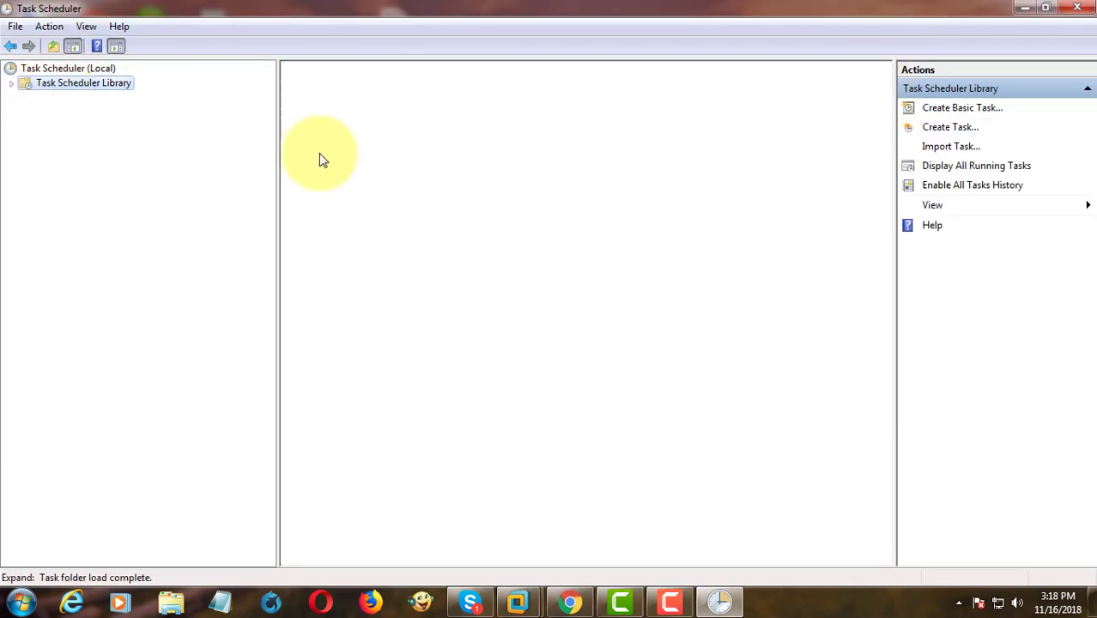
left_click(83, 82)
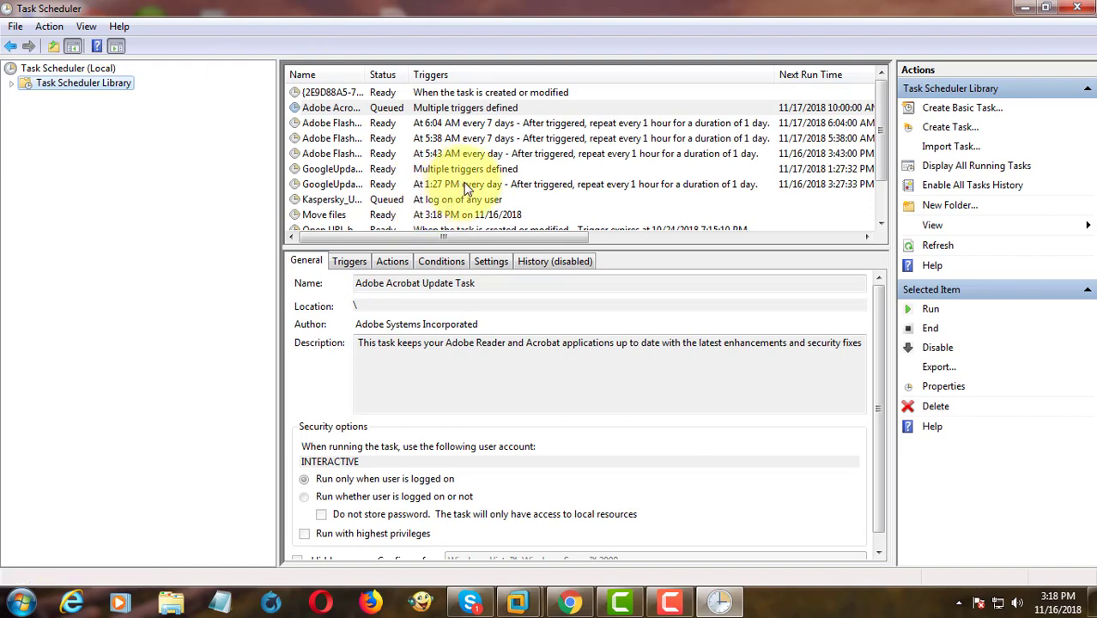
left_click(324, 215)
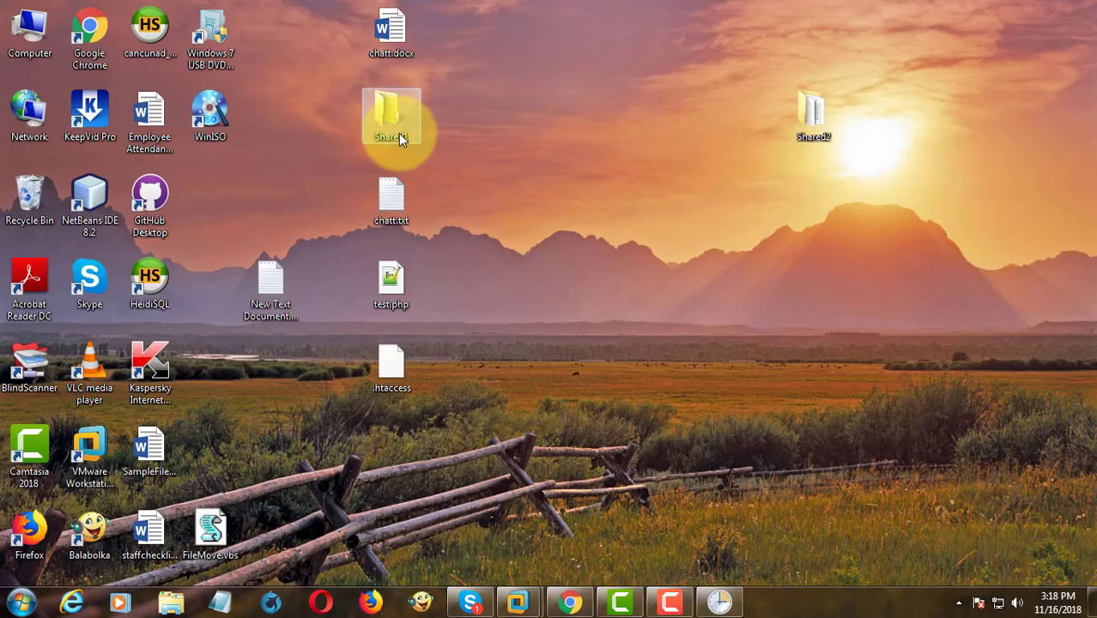
double_click(392, 116)
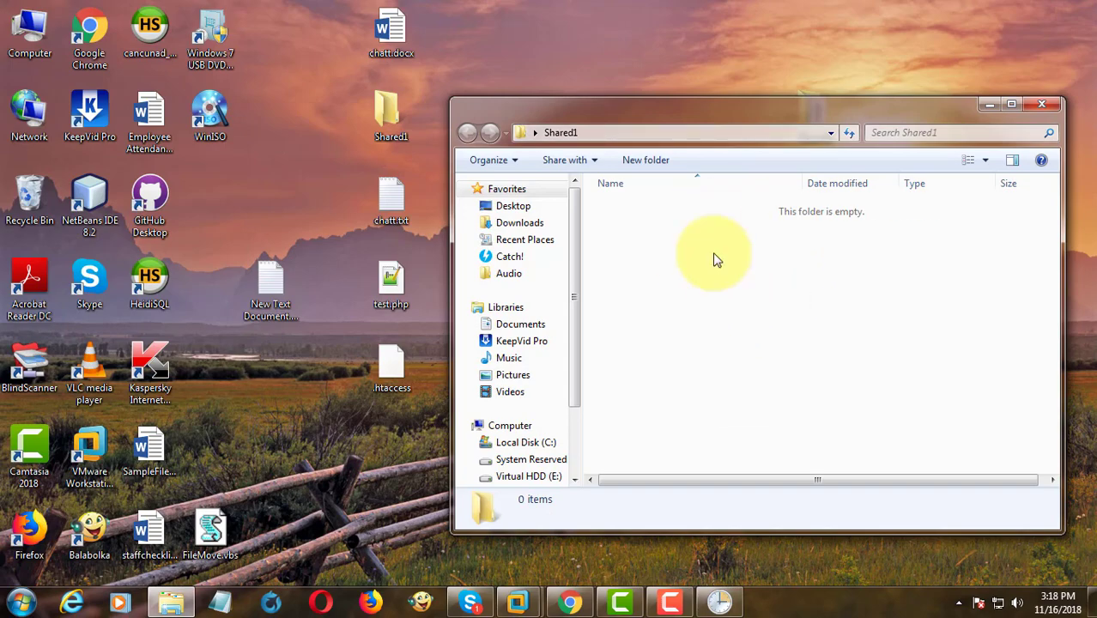